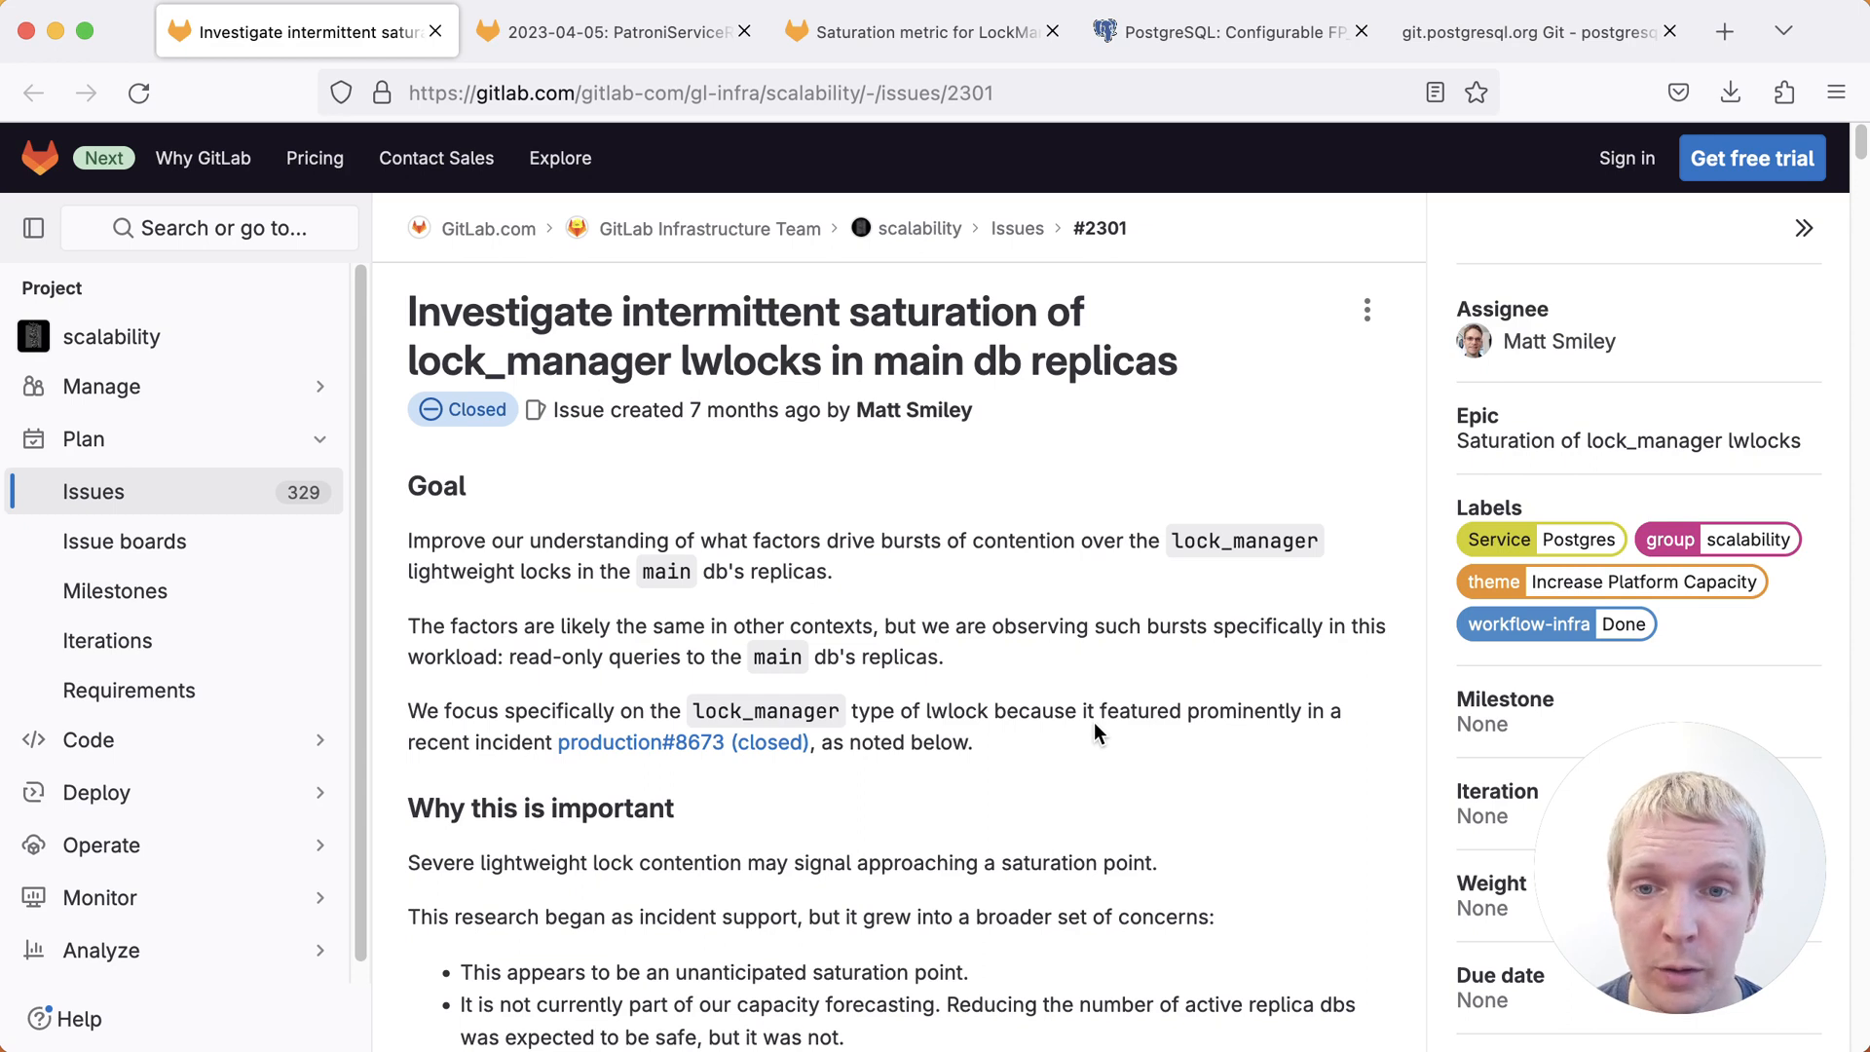
pyautogui.moveTo(1054, 532)
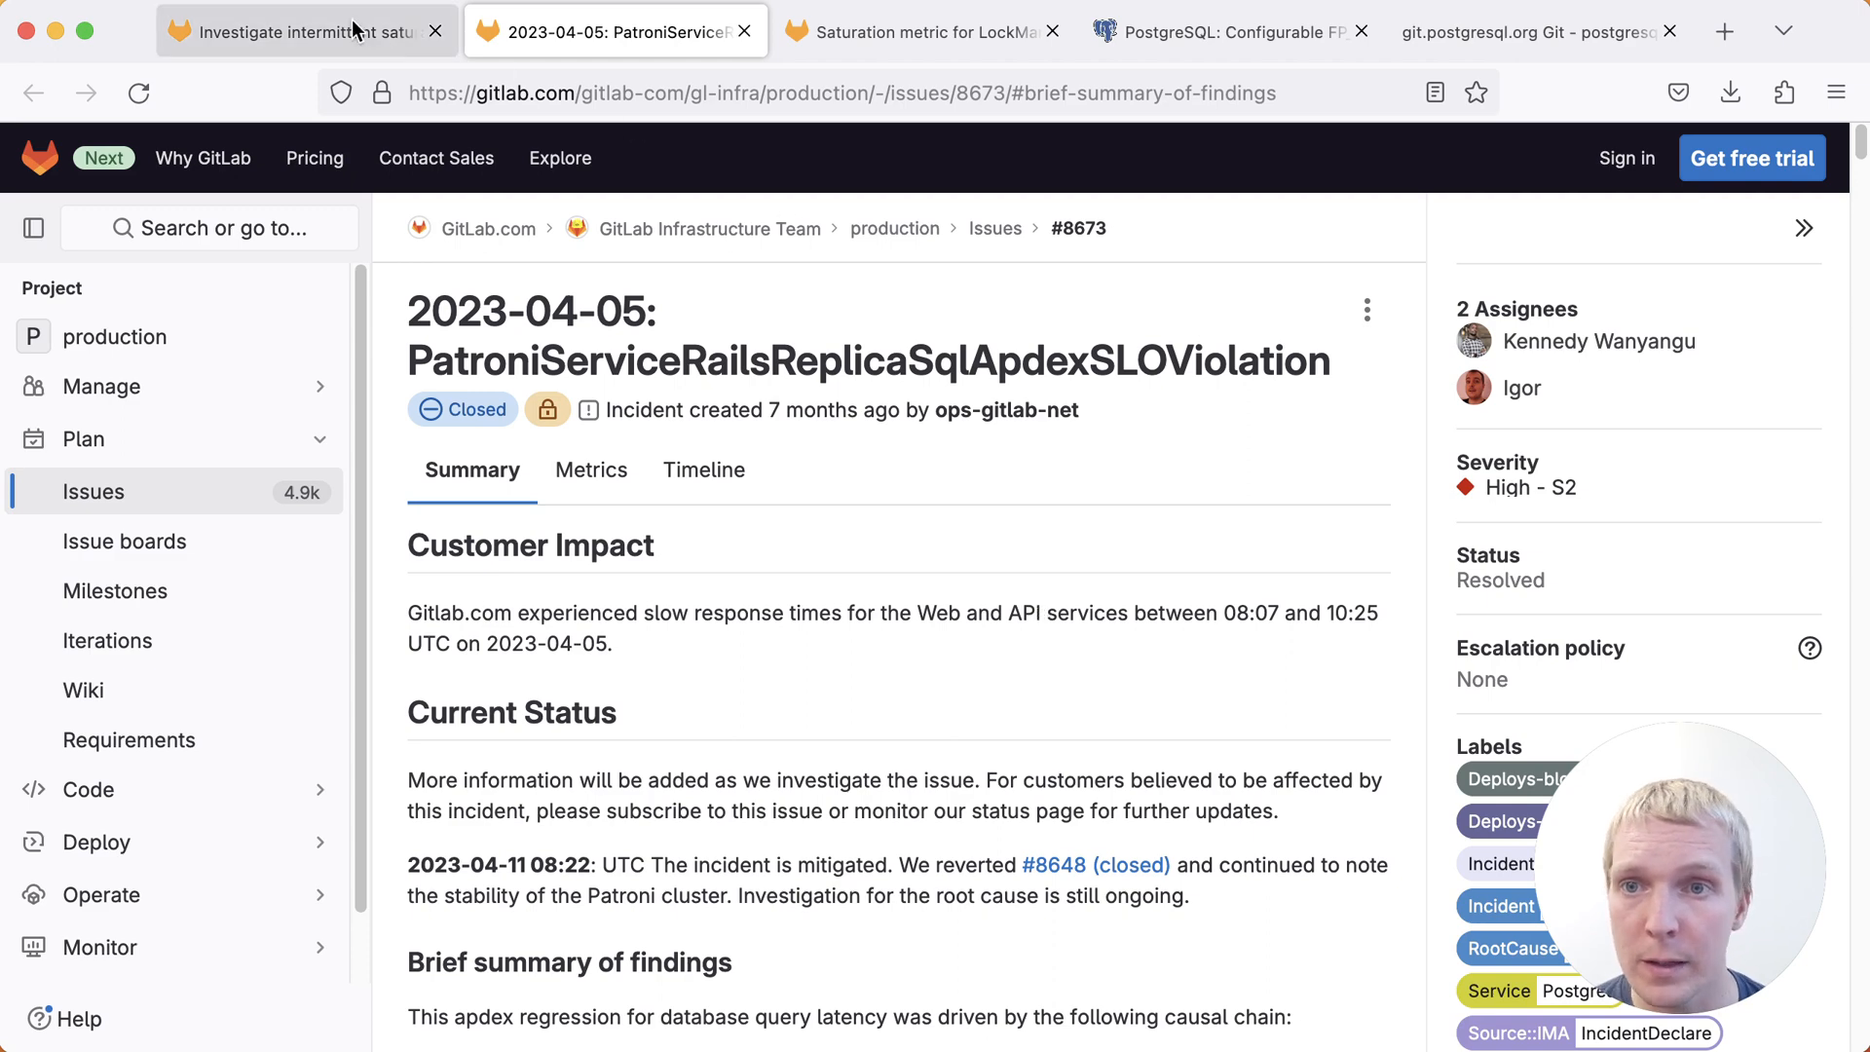
# Return to issue #2301 and scroll past the stall trend charts to the heavyweight-lock fastpath background
pyautogui.click(304, 29)
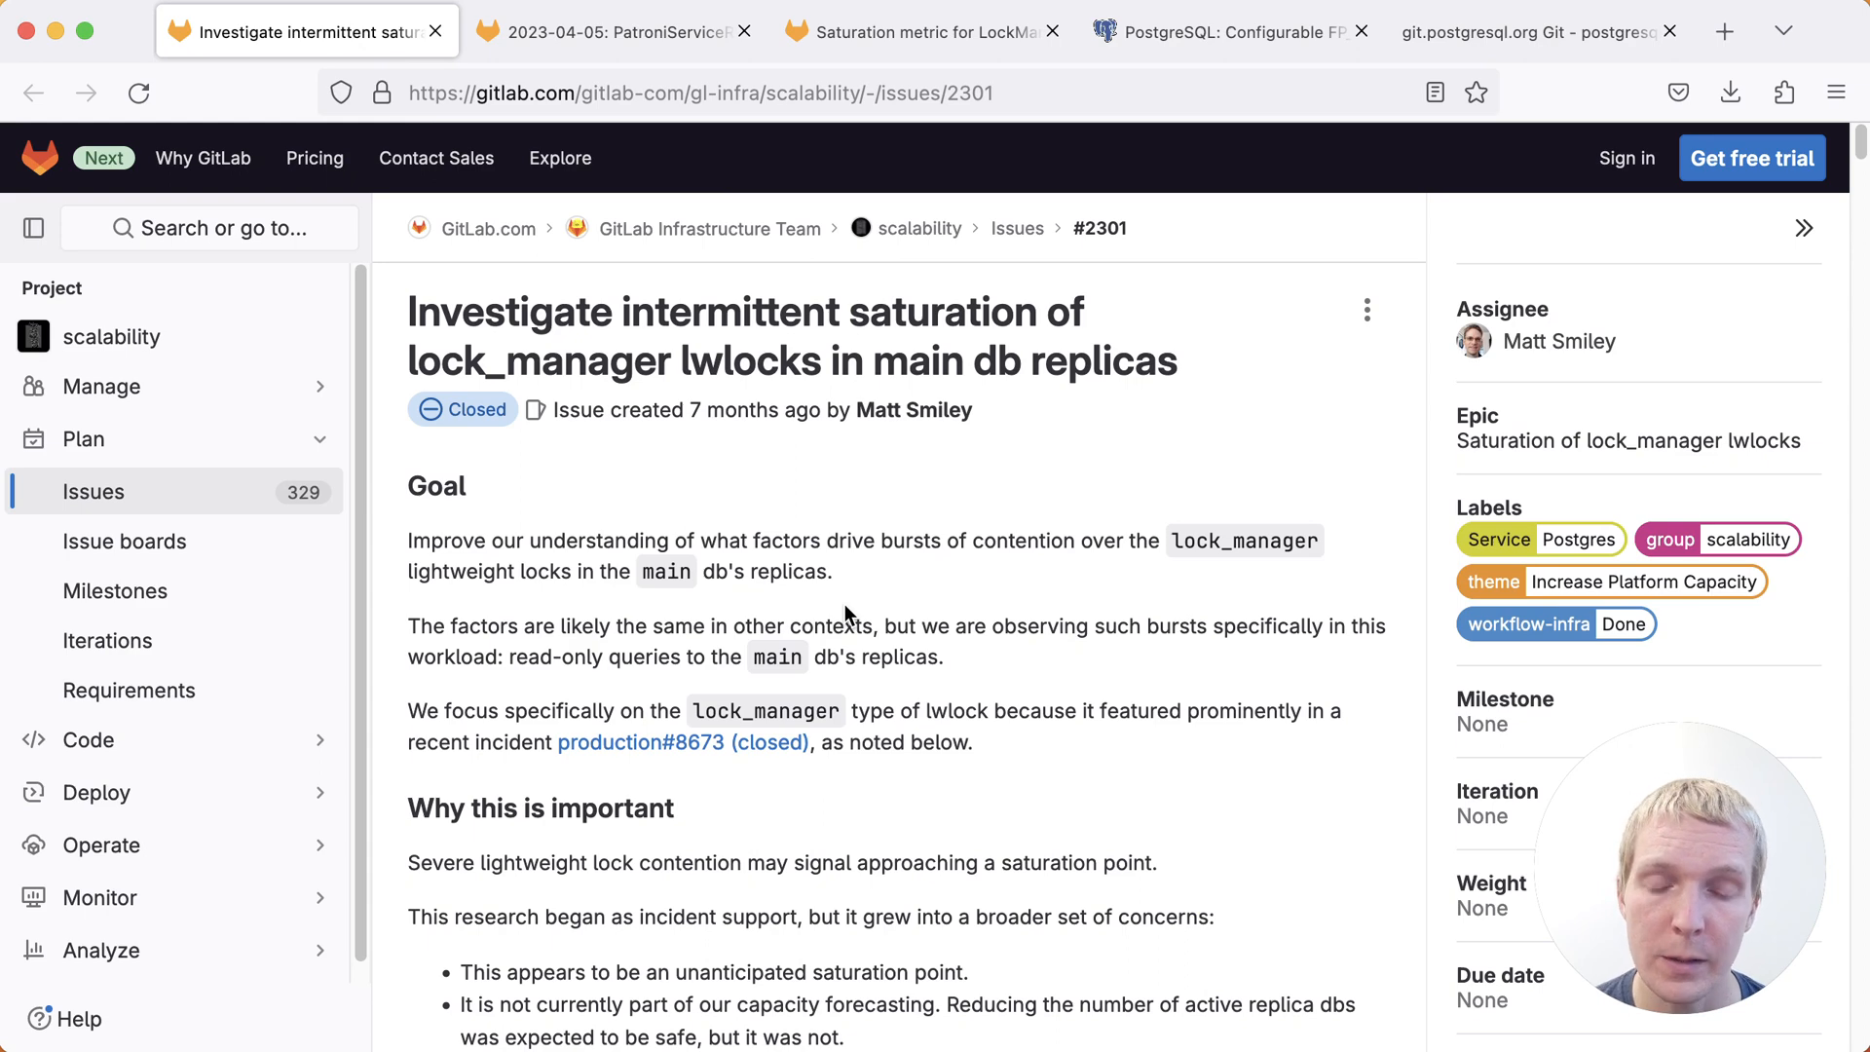
pyautogui.moveTo(1015, 652)
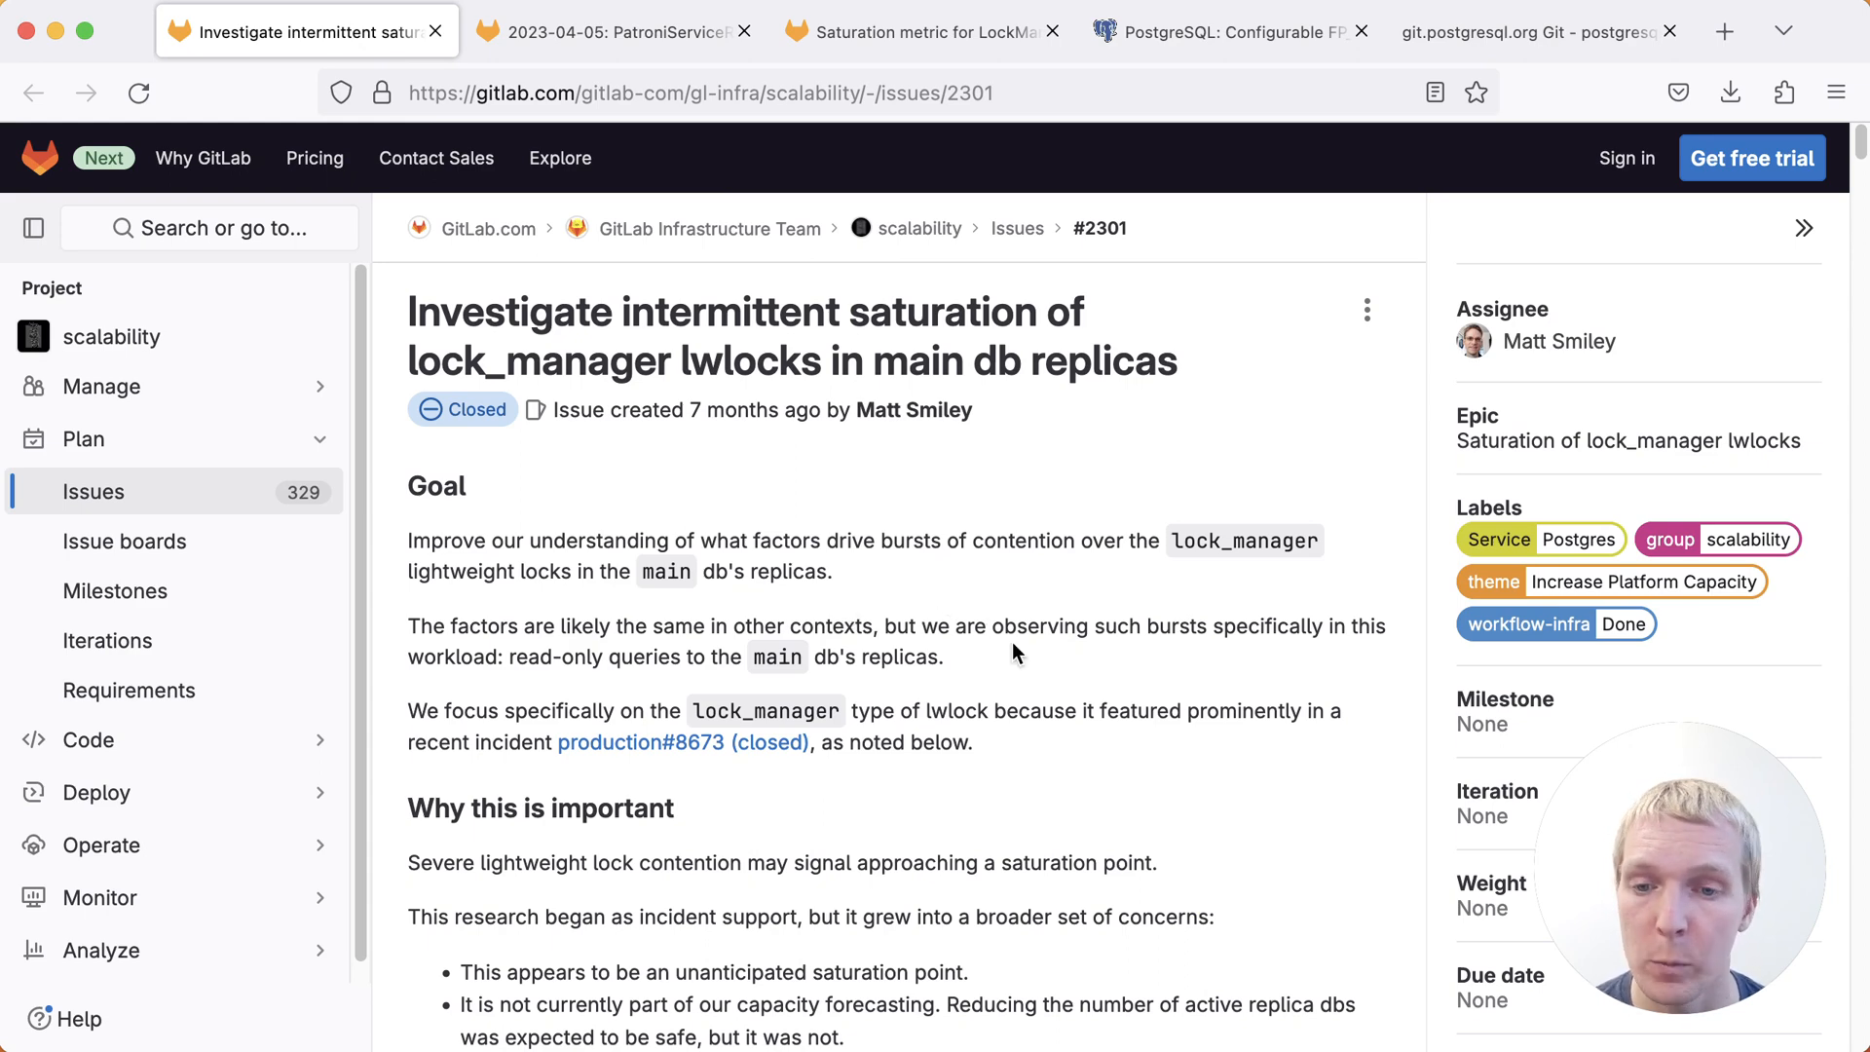
pyautogui.scroll(-3)
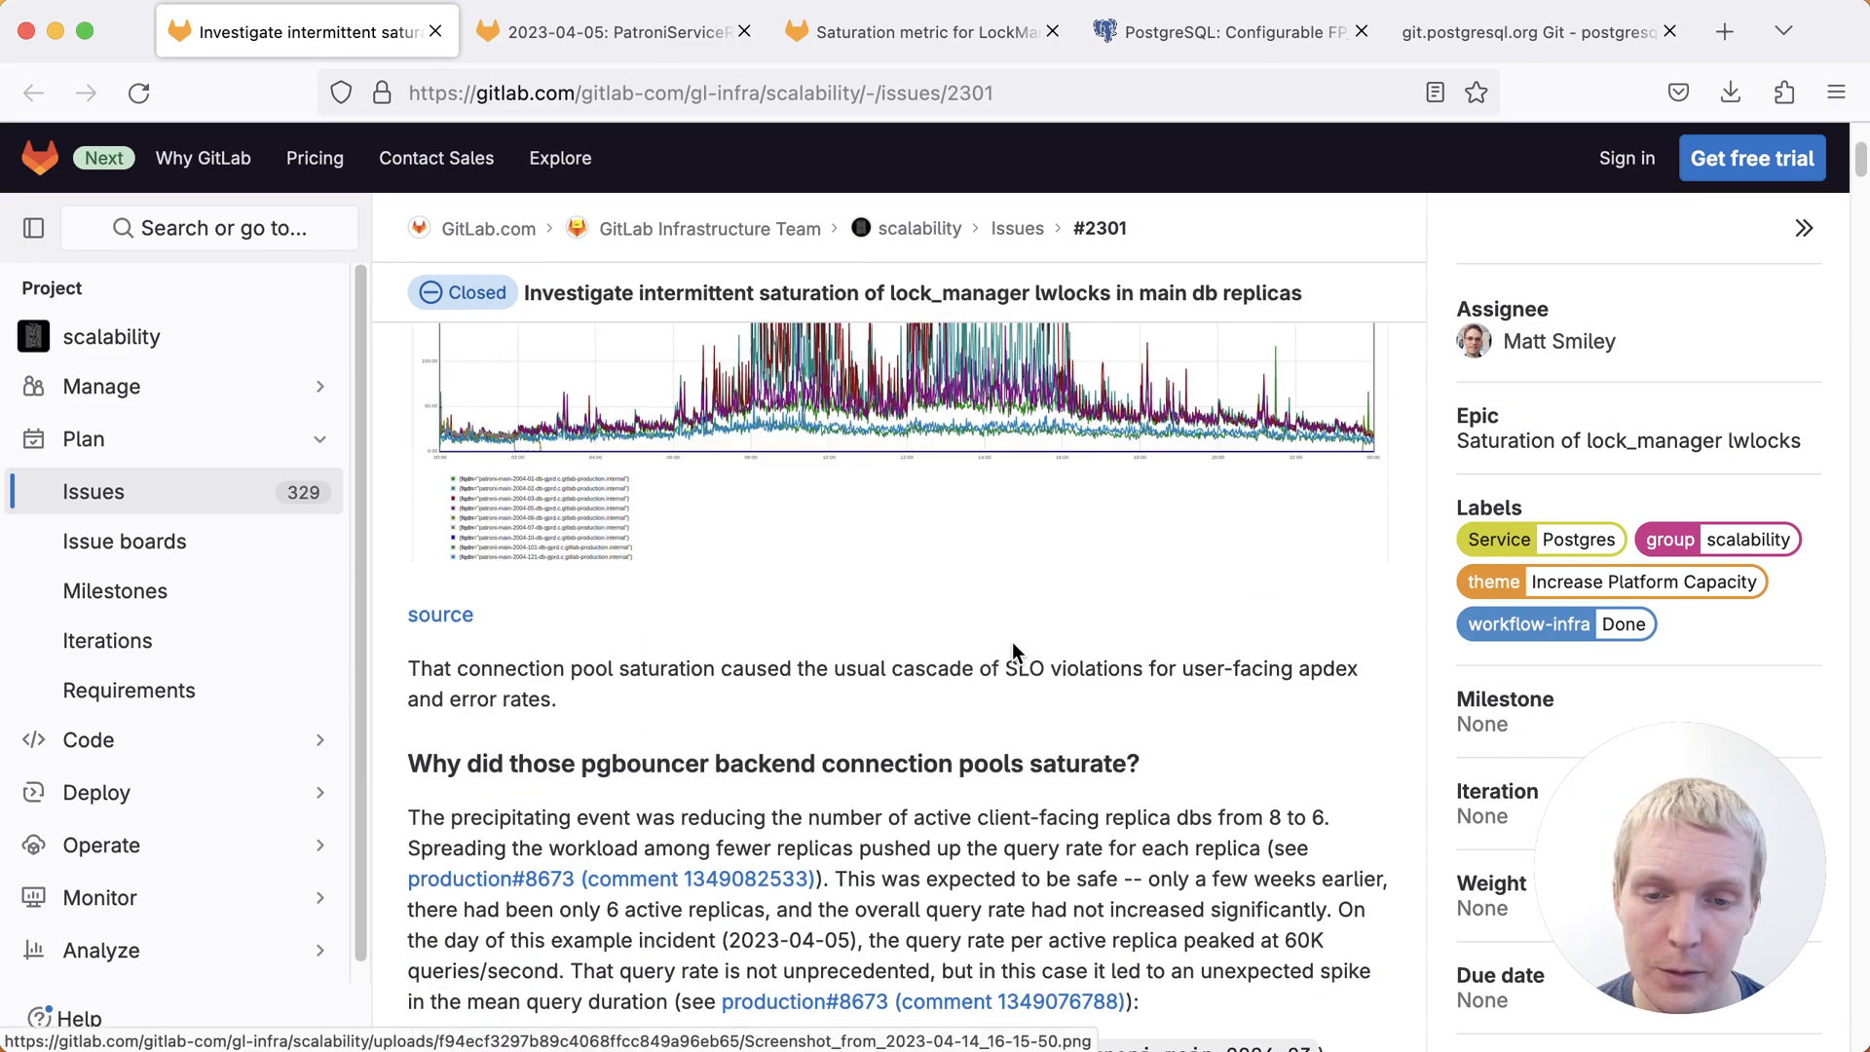
pyautogui.scroll(-3)
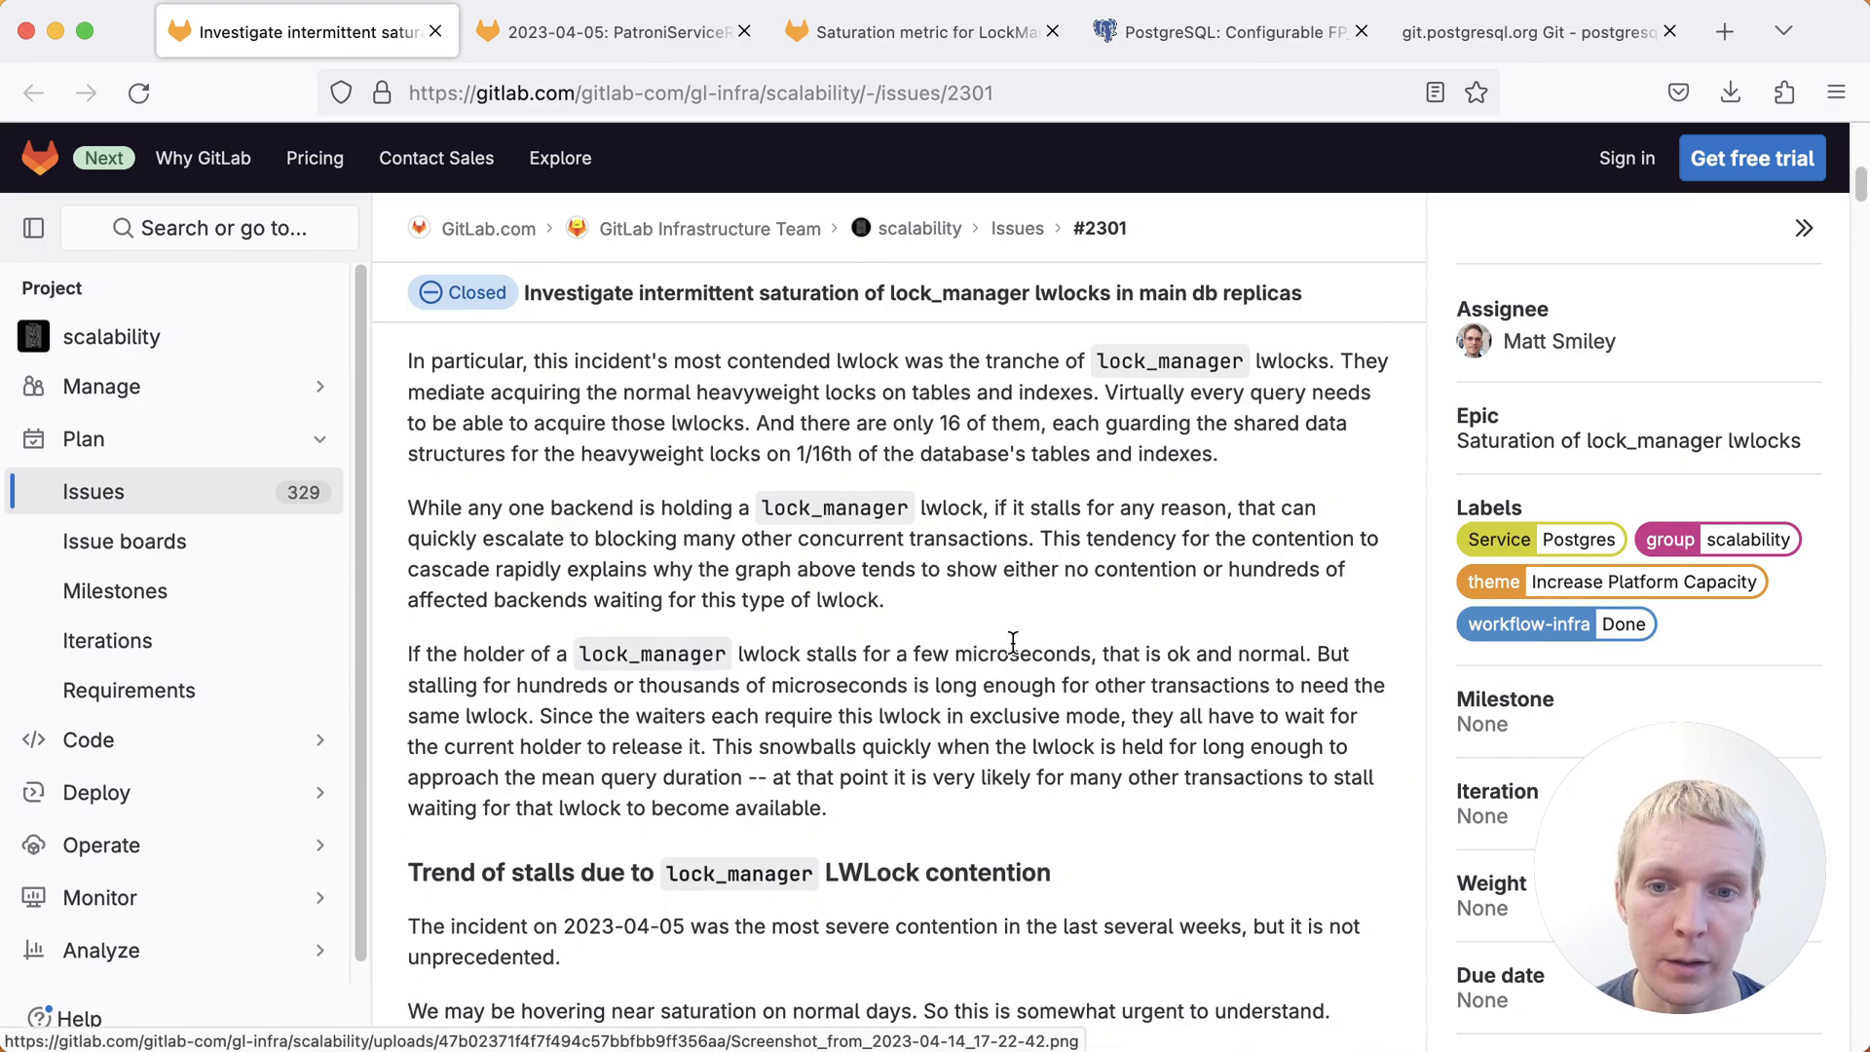
pyautogui.scroll(-3)
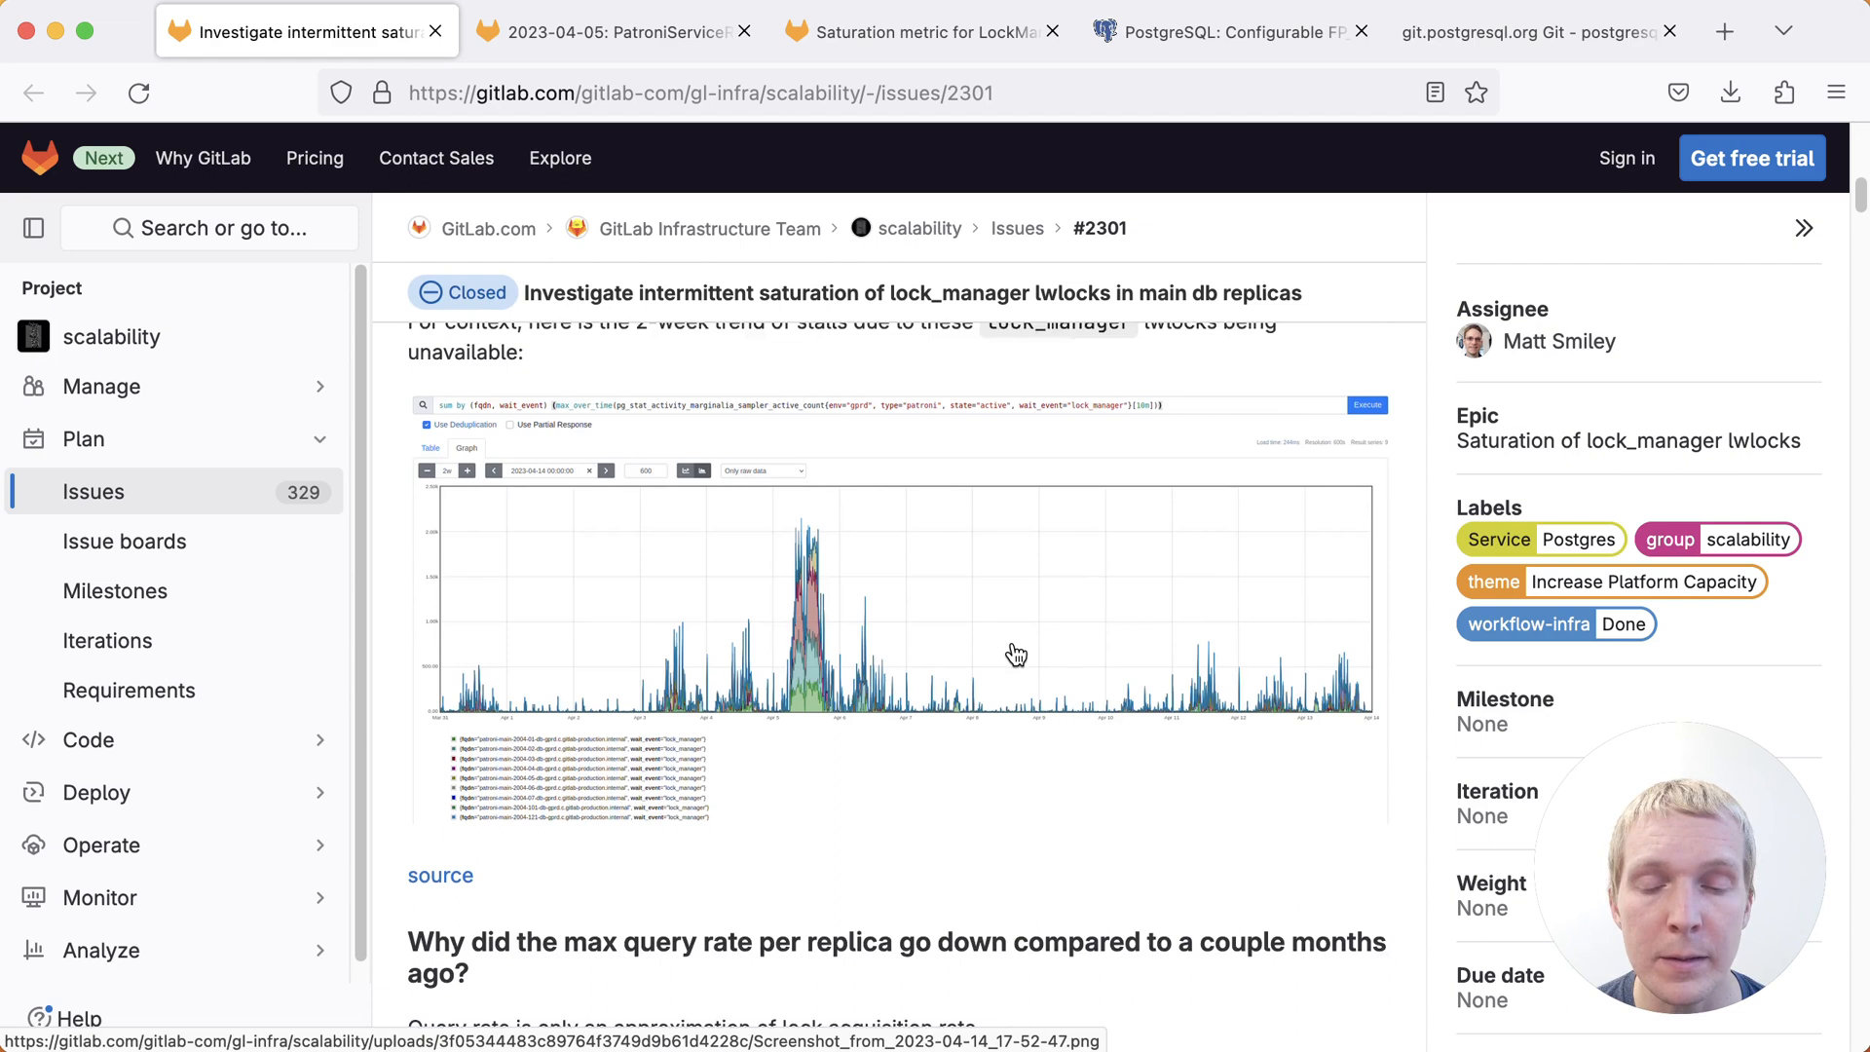
pyautogui.scroll(3)
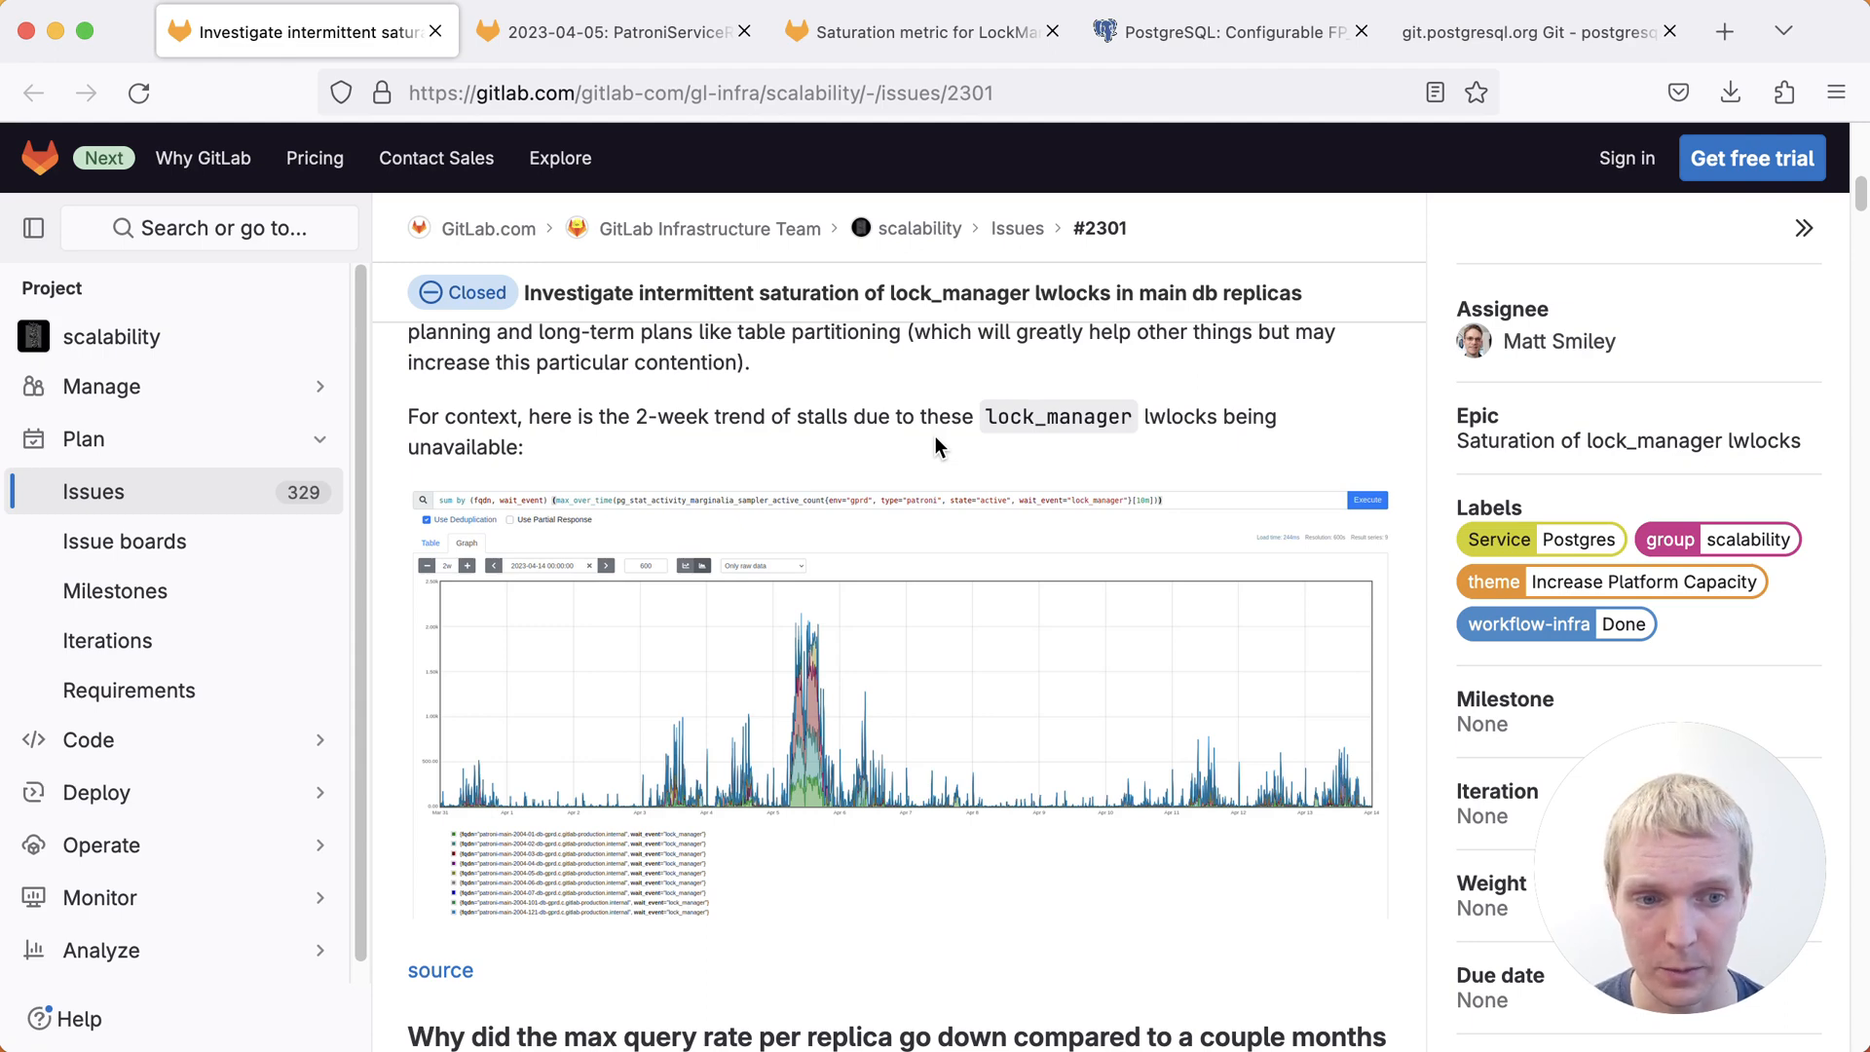
pyautogui.scroll(-3)
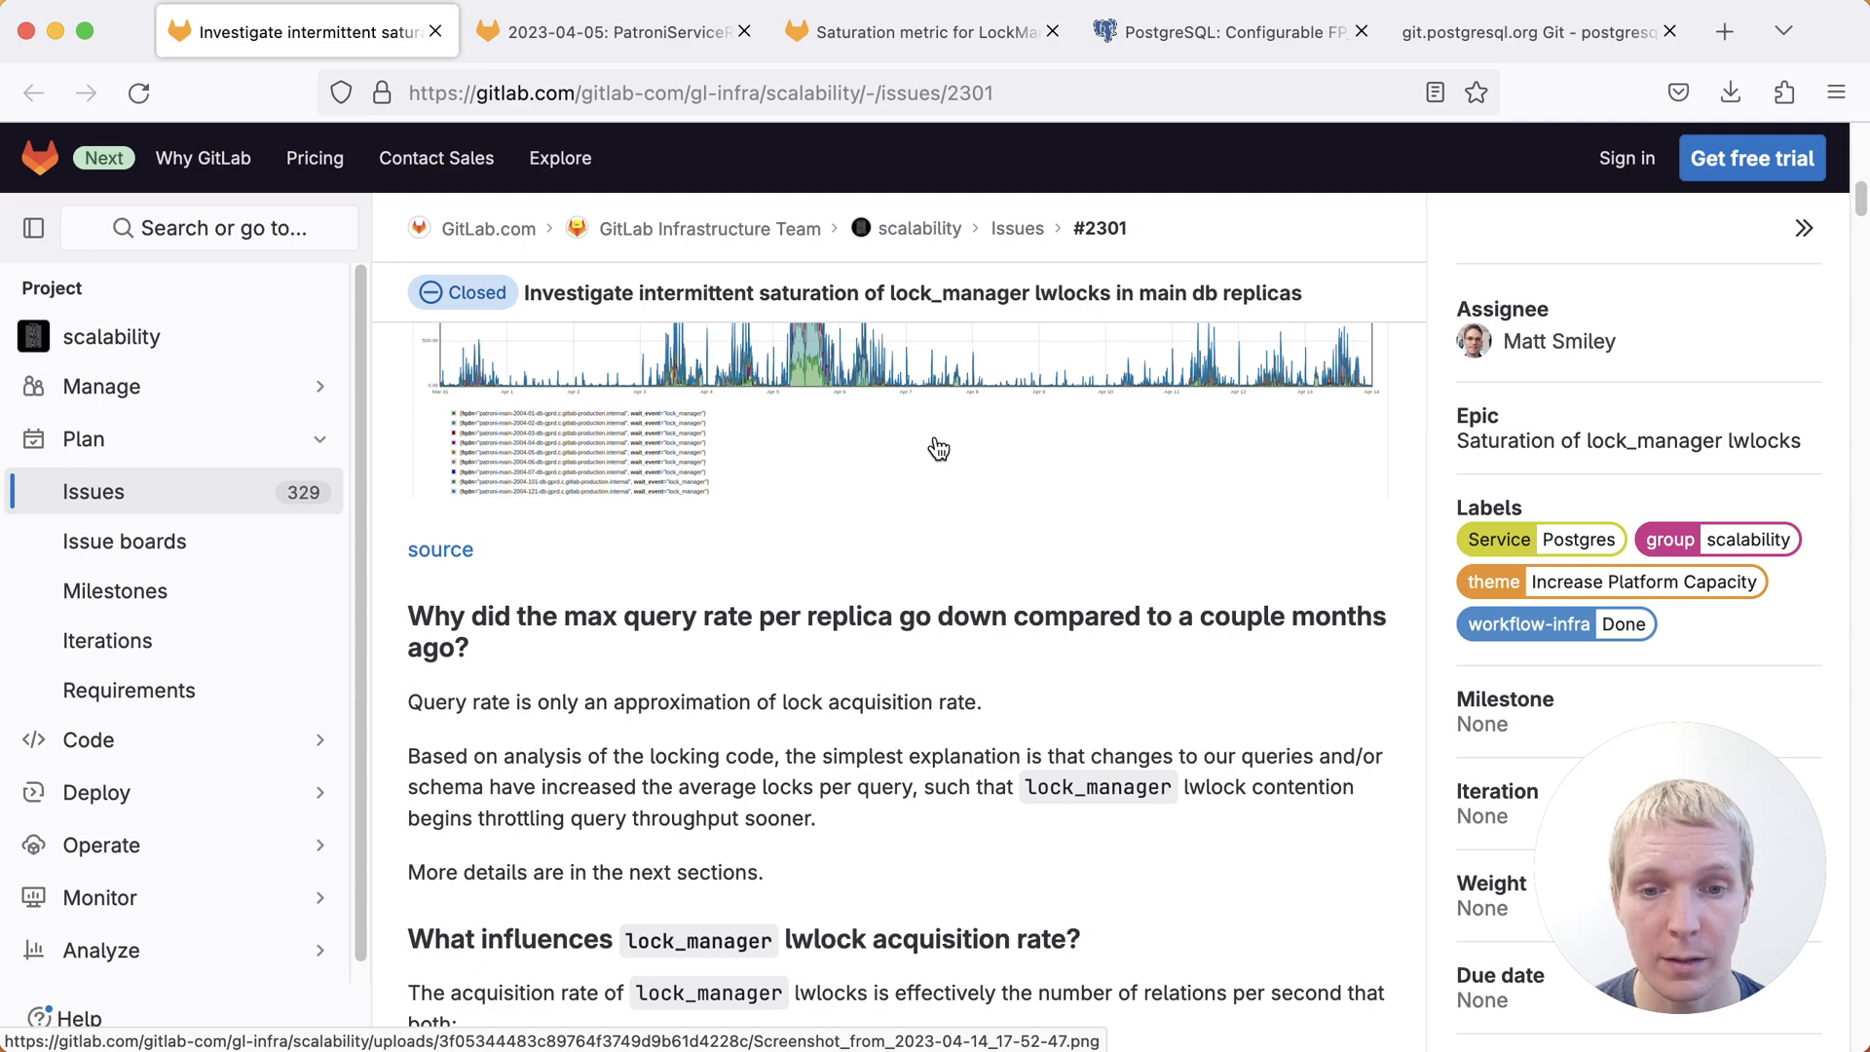
pyautogui.scroll(-3)
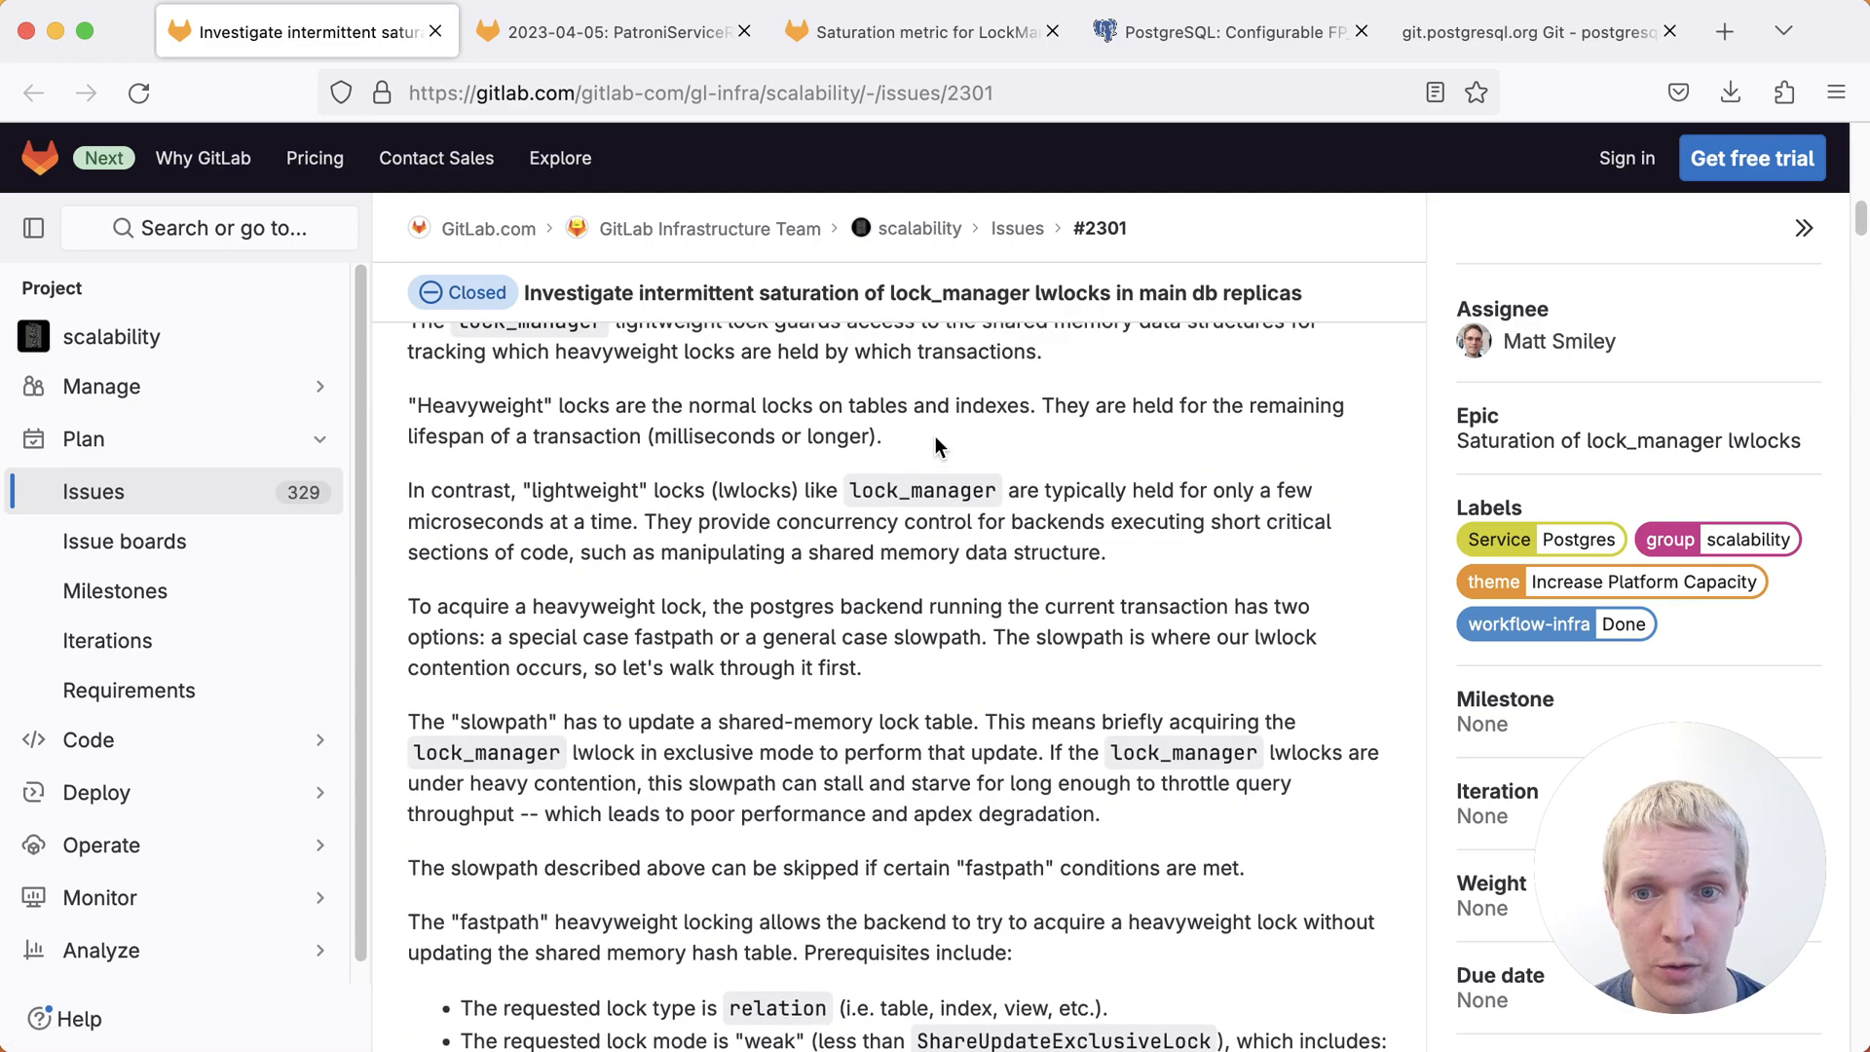
# Scroll past the fastpath prerequisites to the production workload locking section and mark '2-hour survey'
pyautogui.scroll(3)
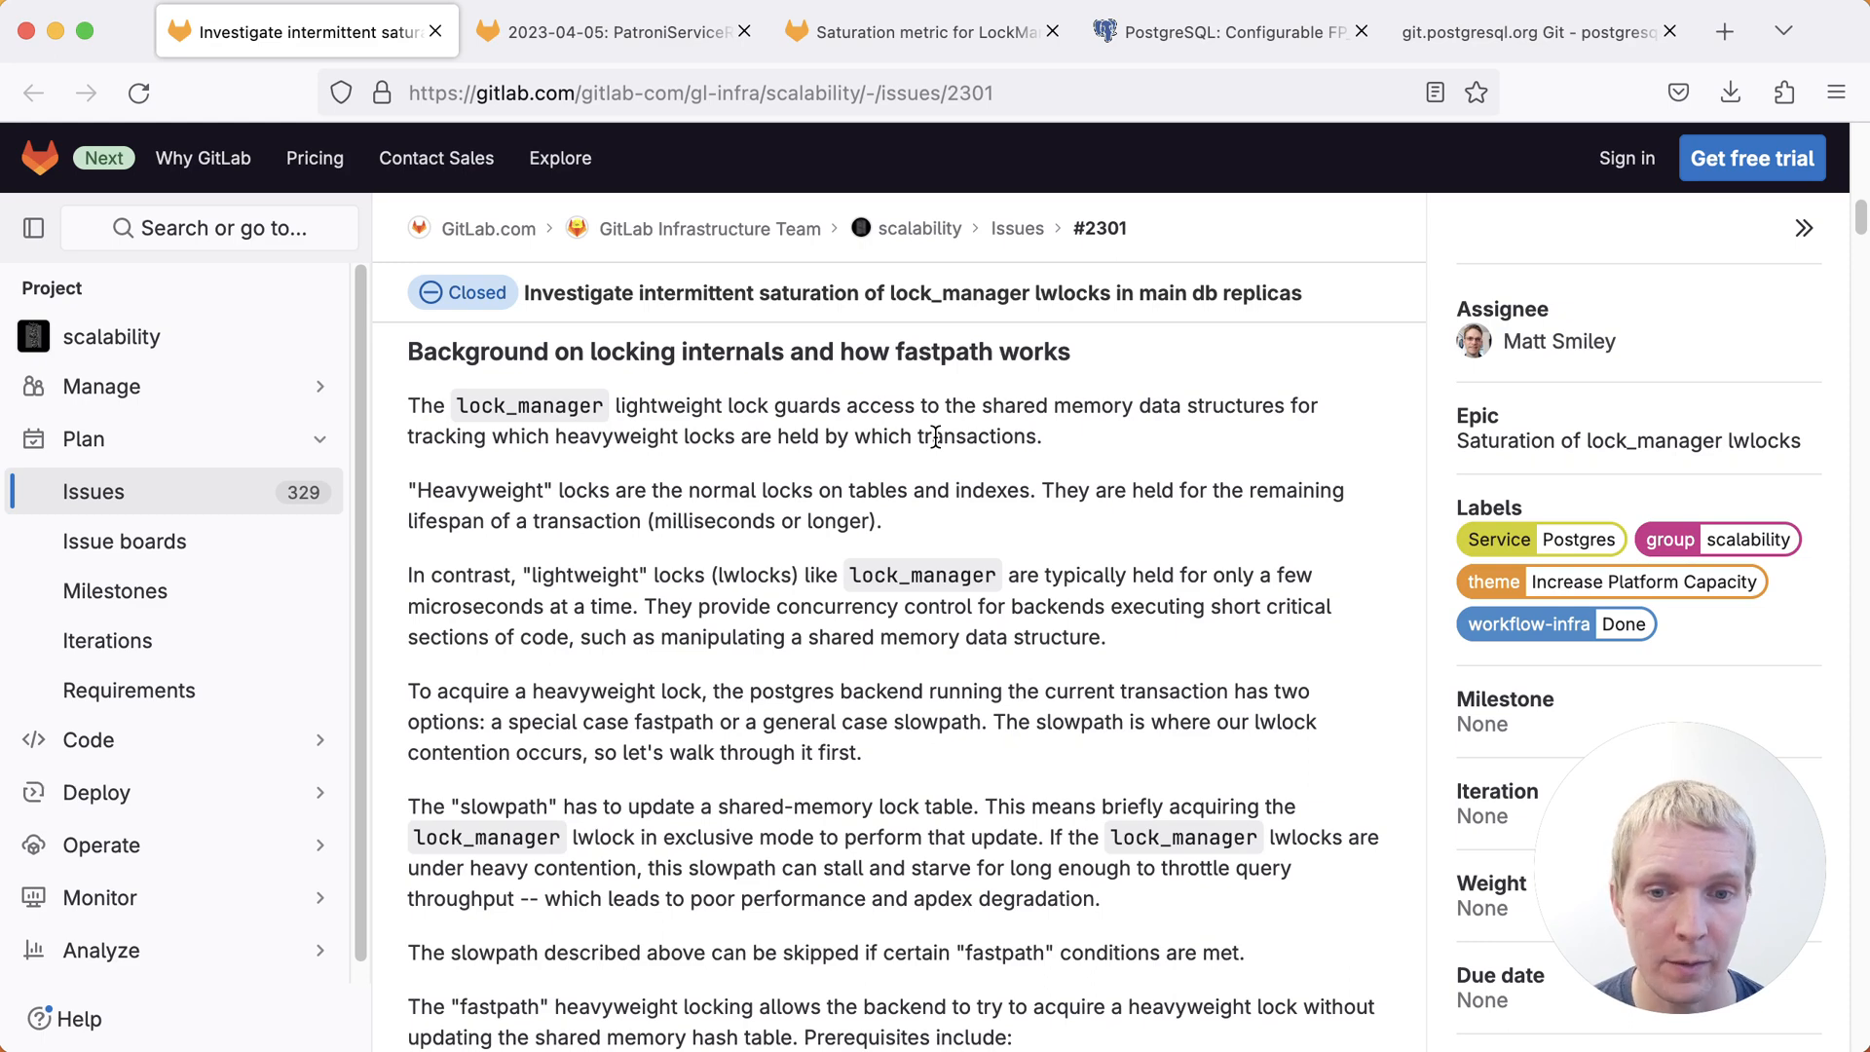
pyautogui.scroll(-3)
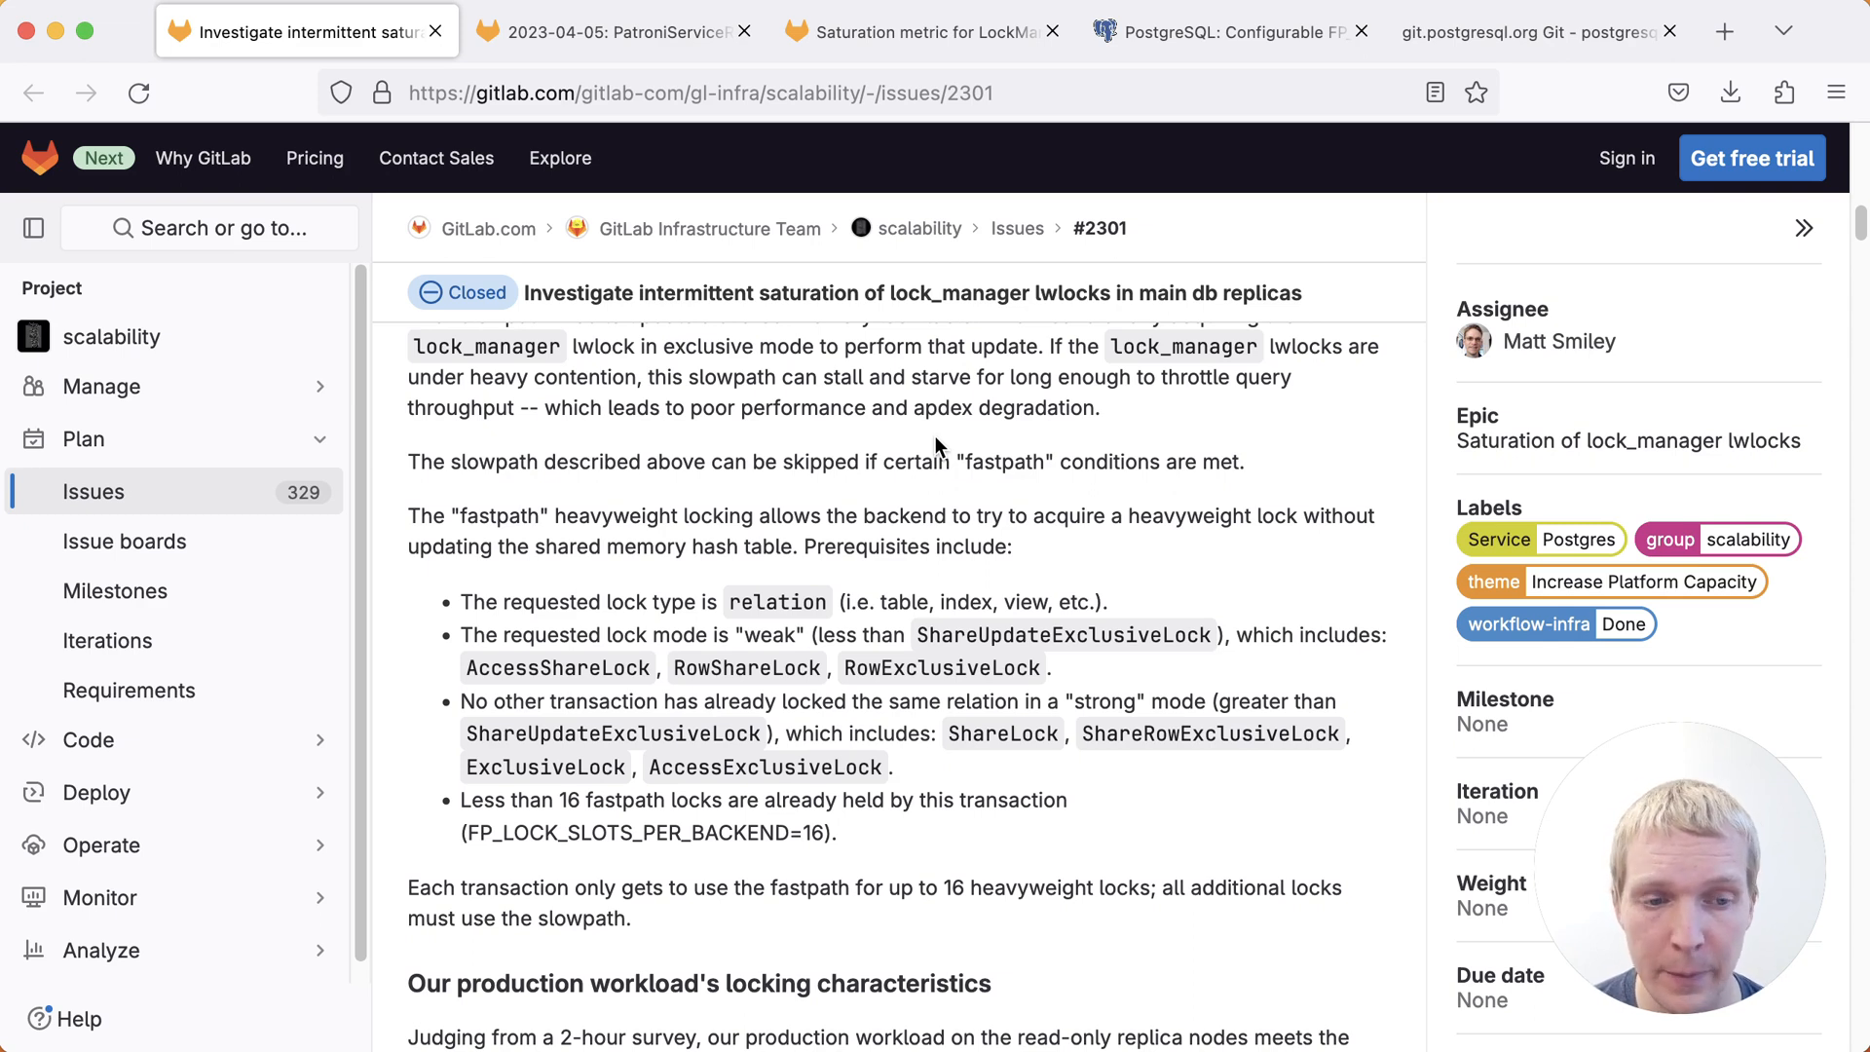
pyautogui.scroll(-3)
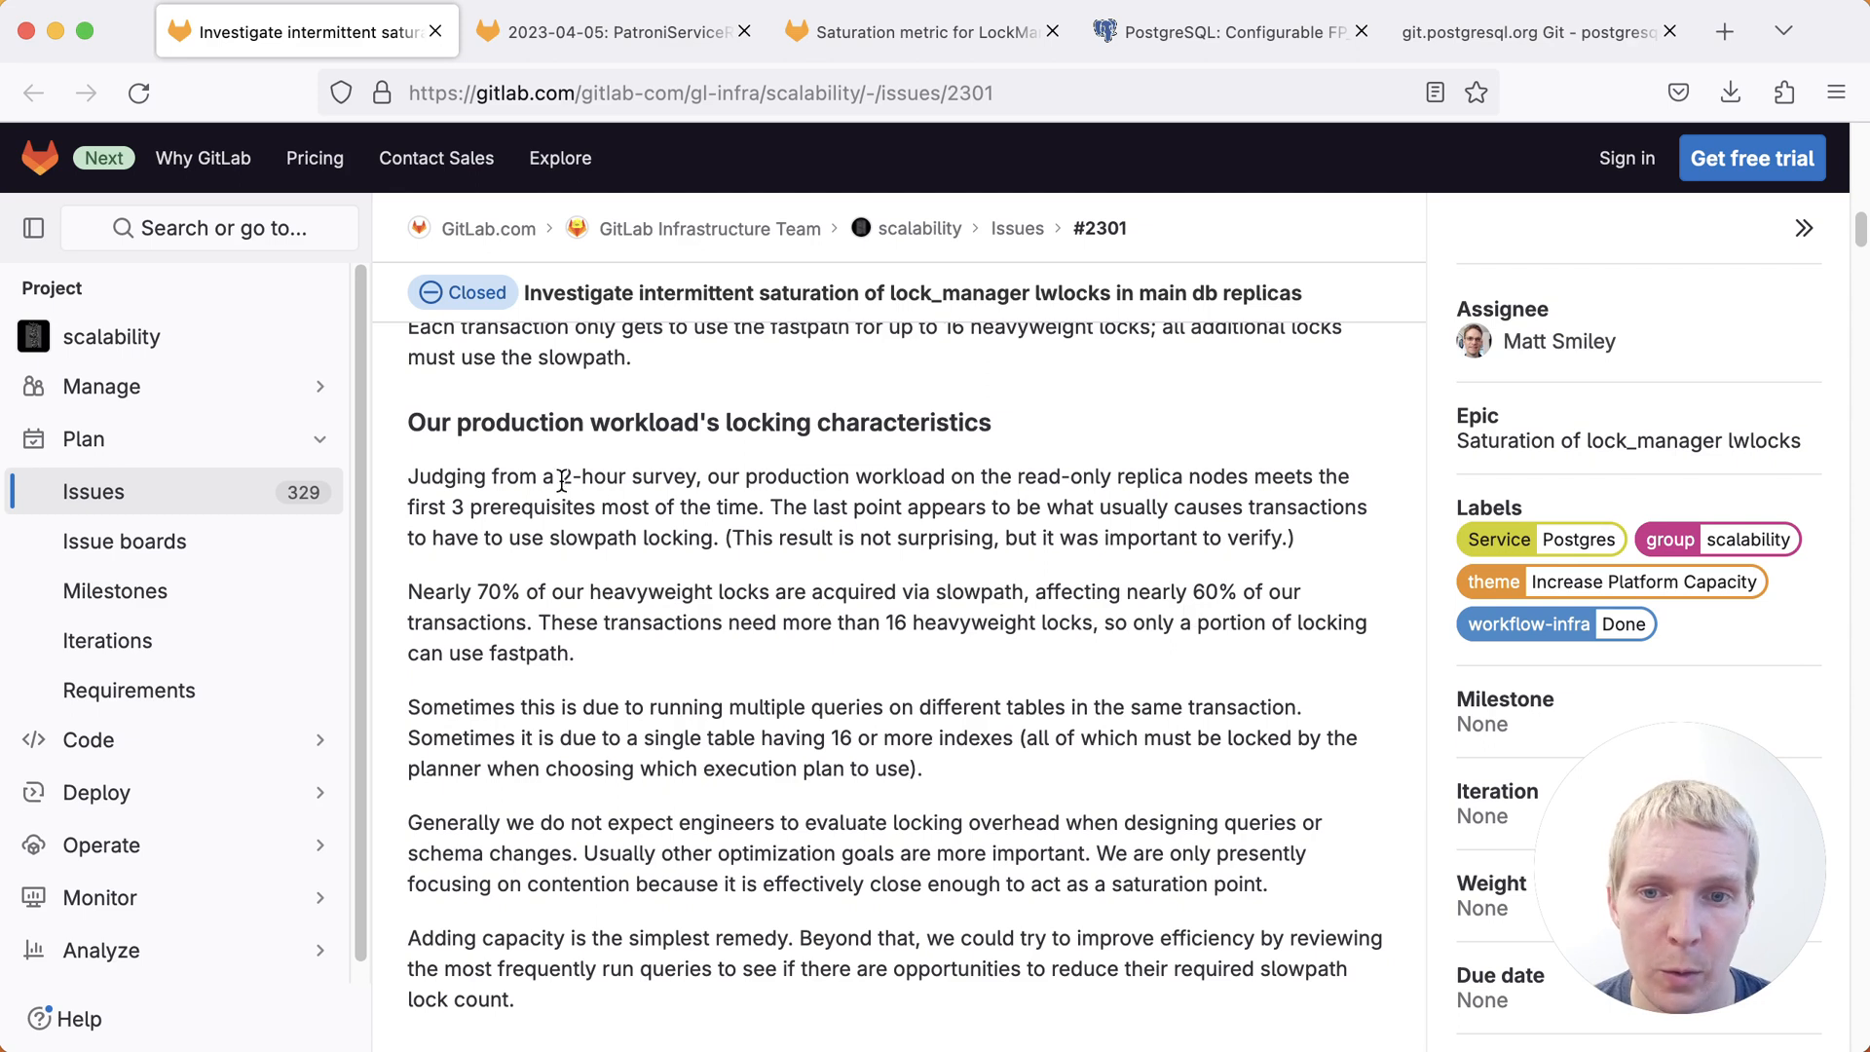
pyautogui.doubleClick(625, 475)
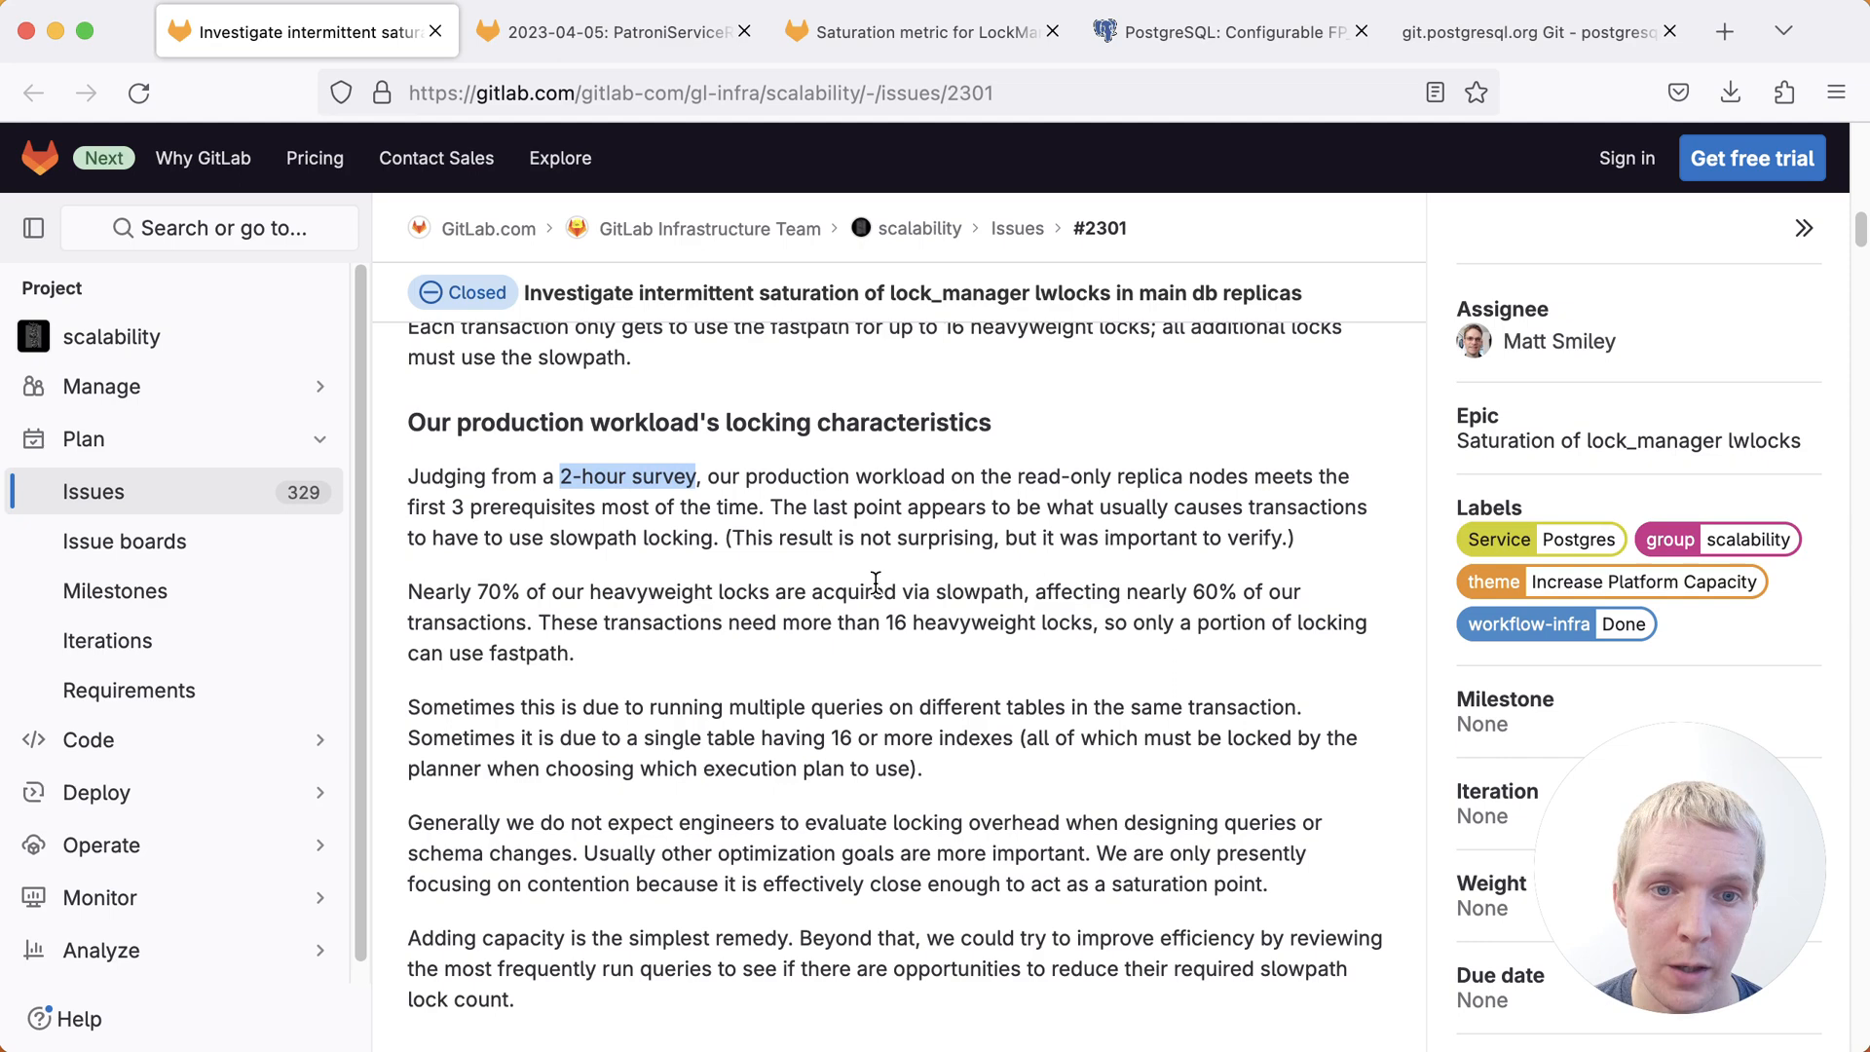
# Review the 16 fastpath lock limit finding and scroll down toward the Conclusions section
pyautogui.scroll(3)
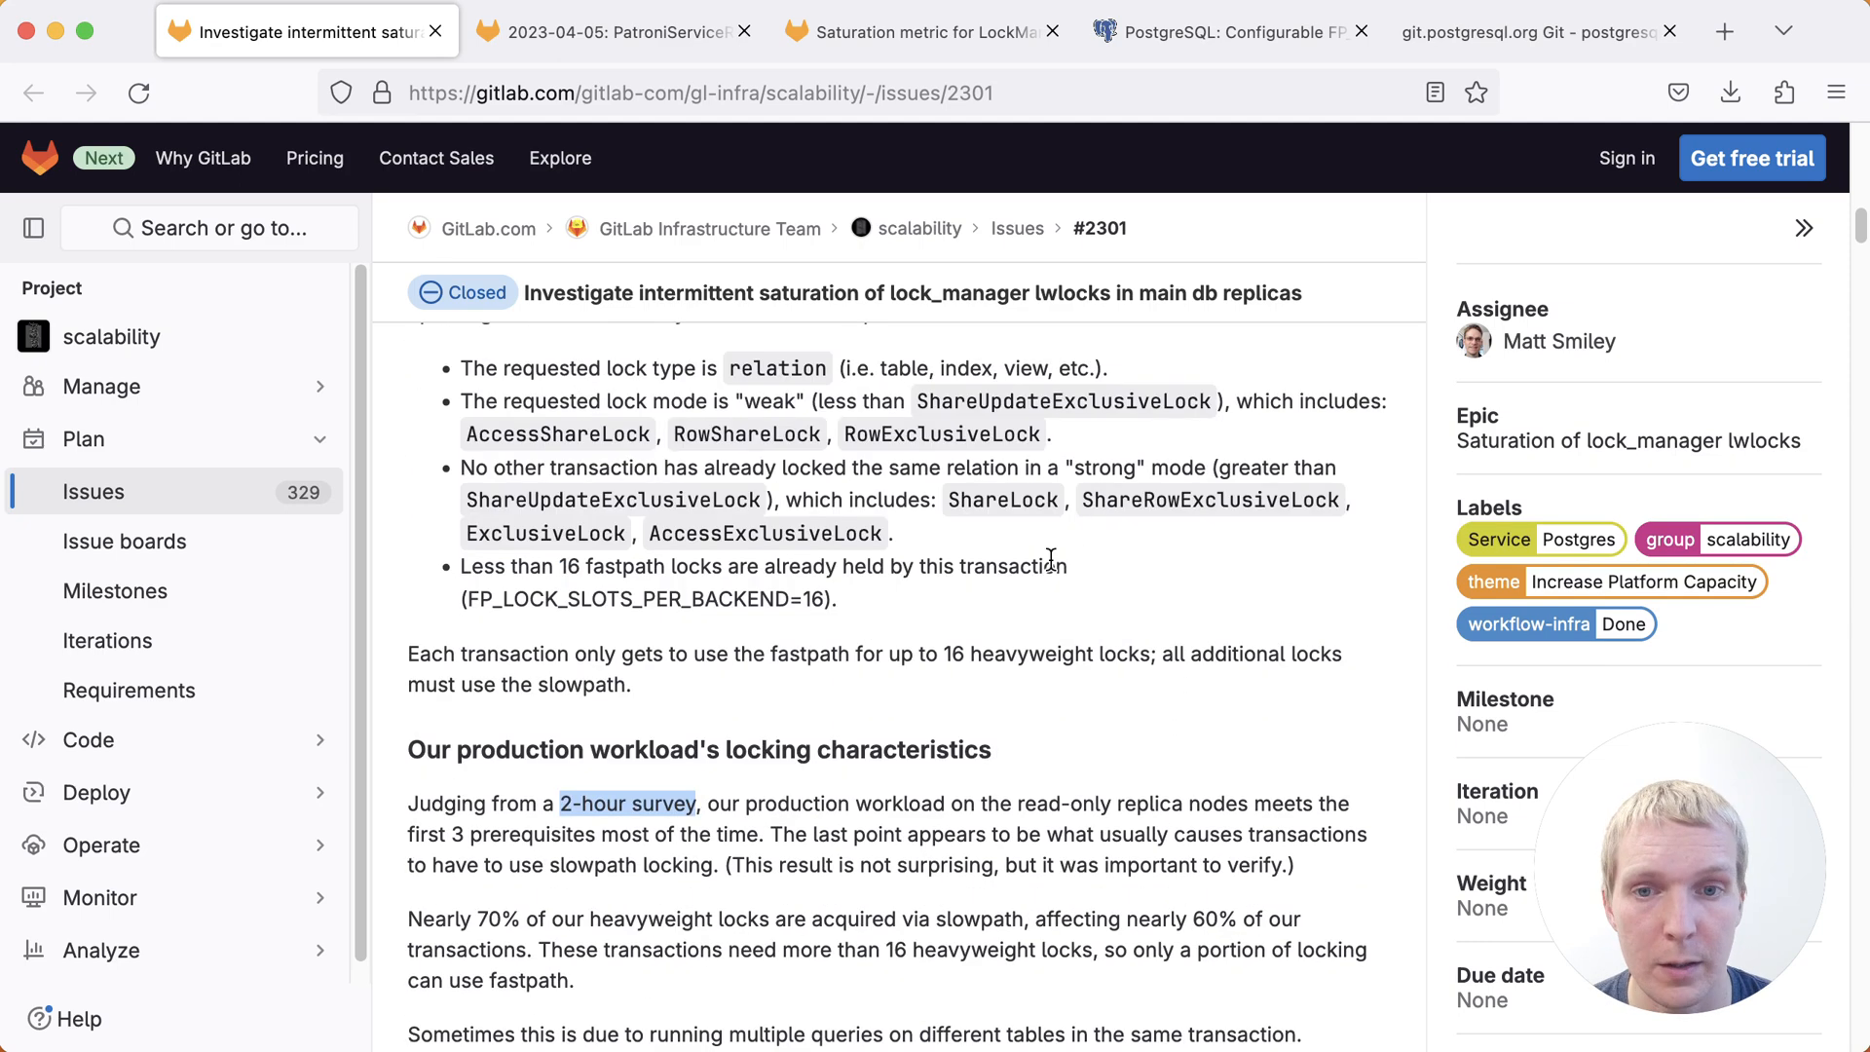
pyautogui.scroll(-3)
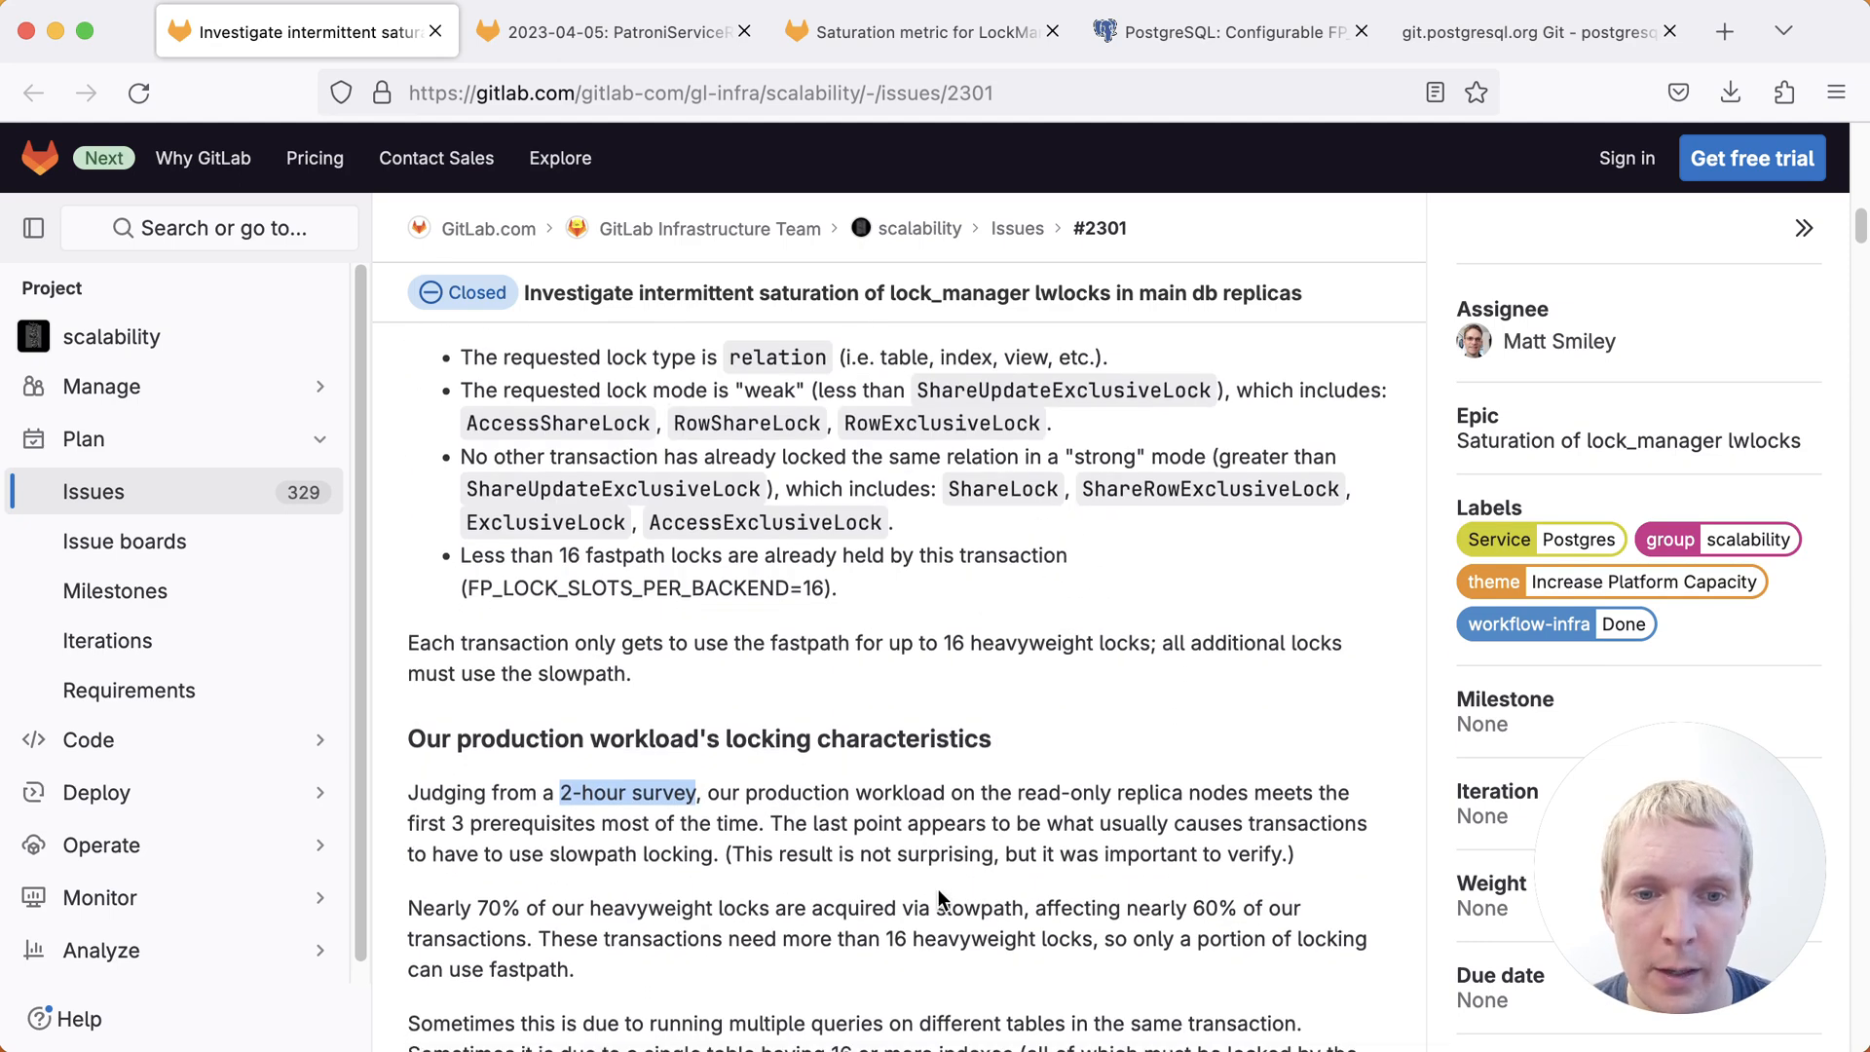
pyautogui.scroll(-3)
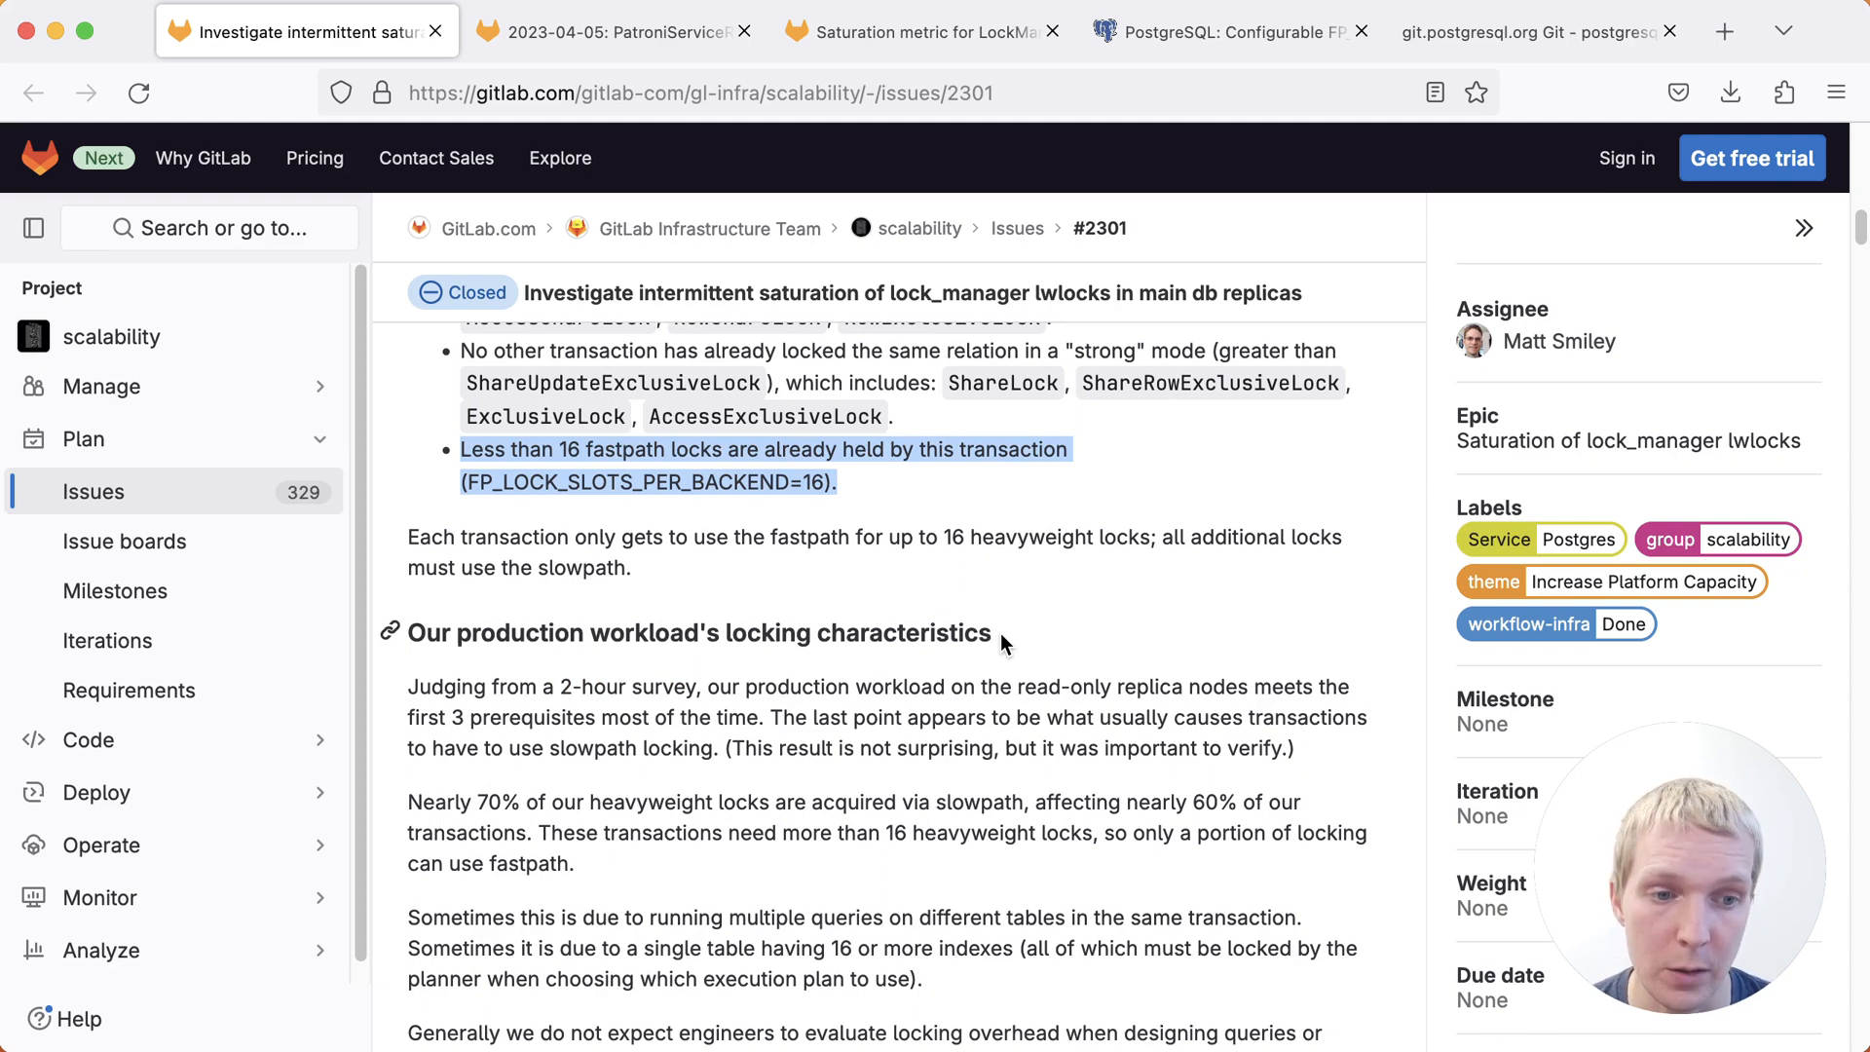
pyautogui.scroll(-3)
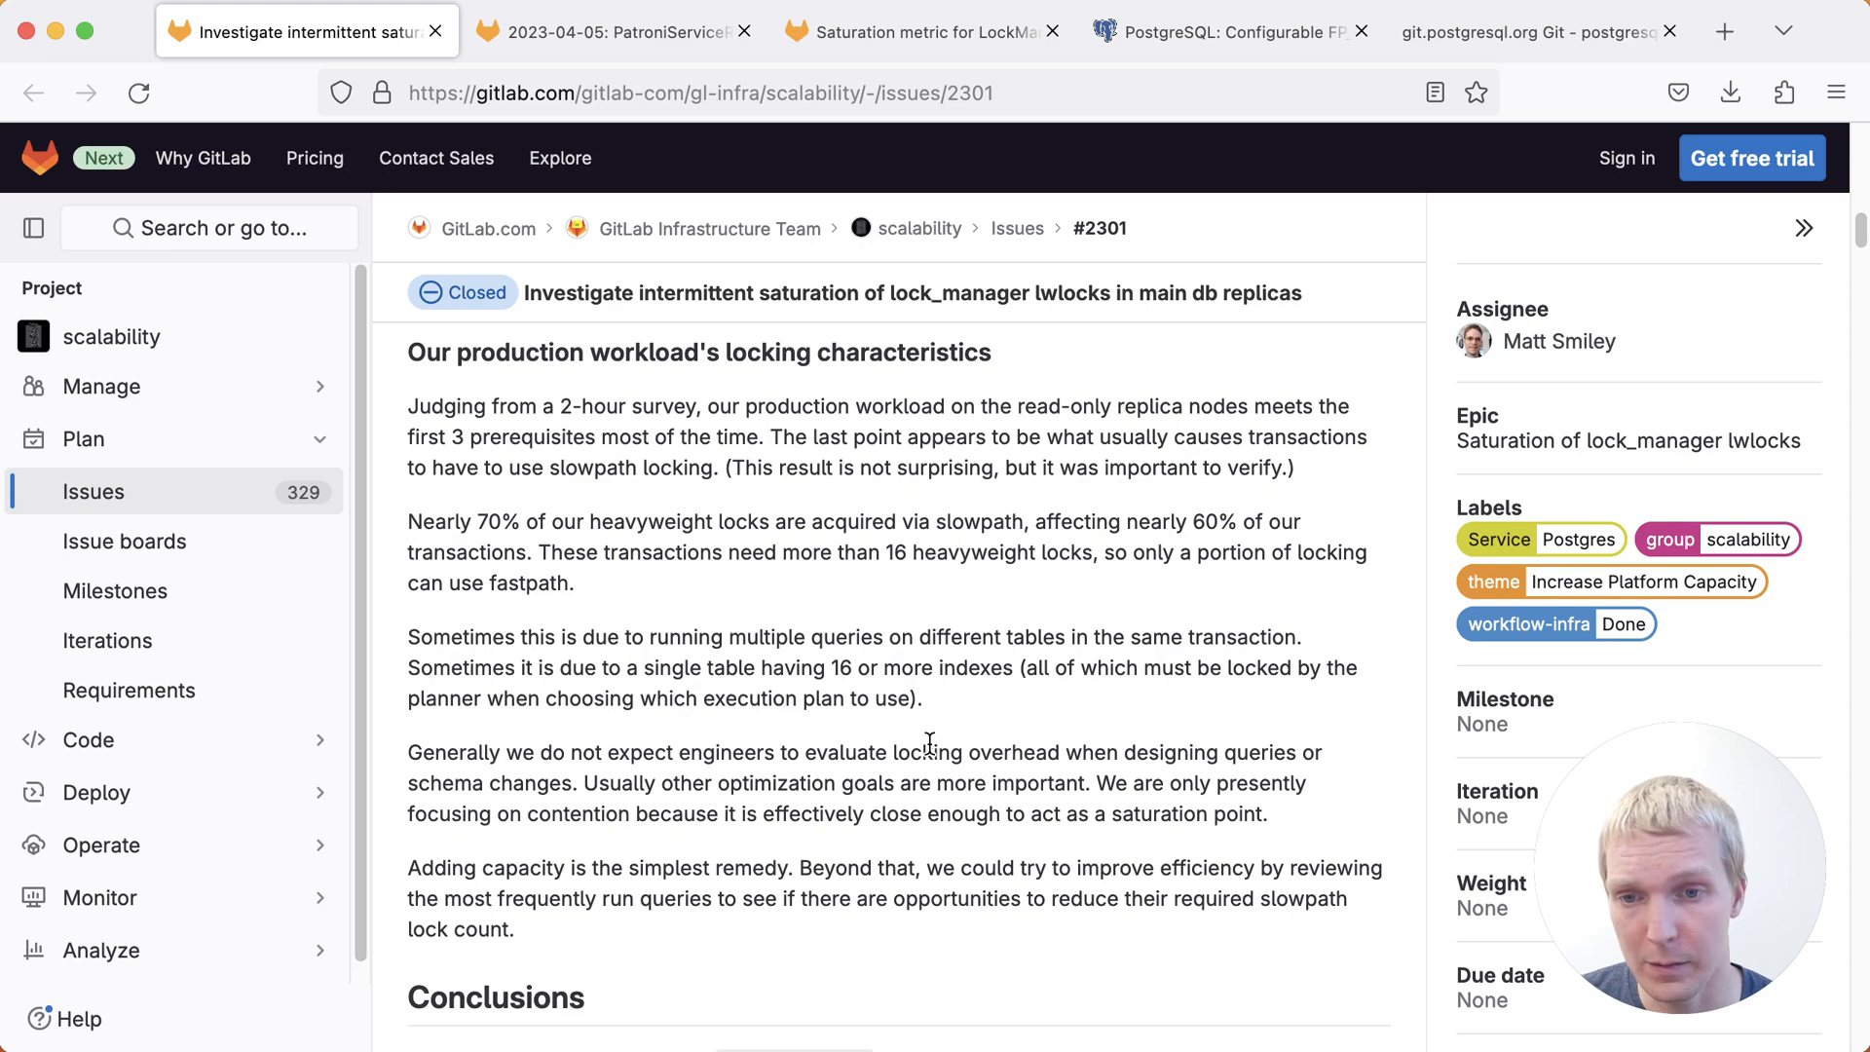
# Switch to the FP_LOCK_SLOTS_PER_BACKEND mailing list thread and scroll to Andres Freund's a4adc31f690 reply
pyautogui.click(1231, 31)
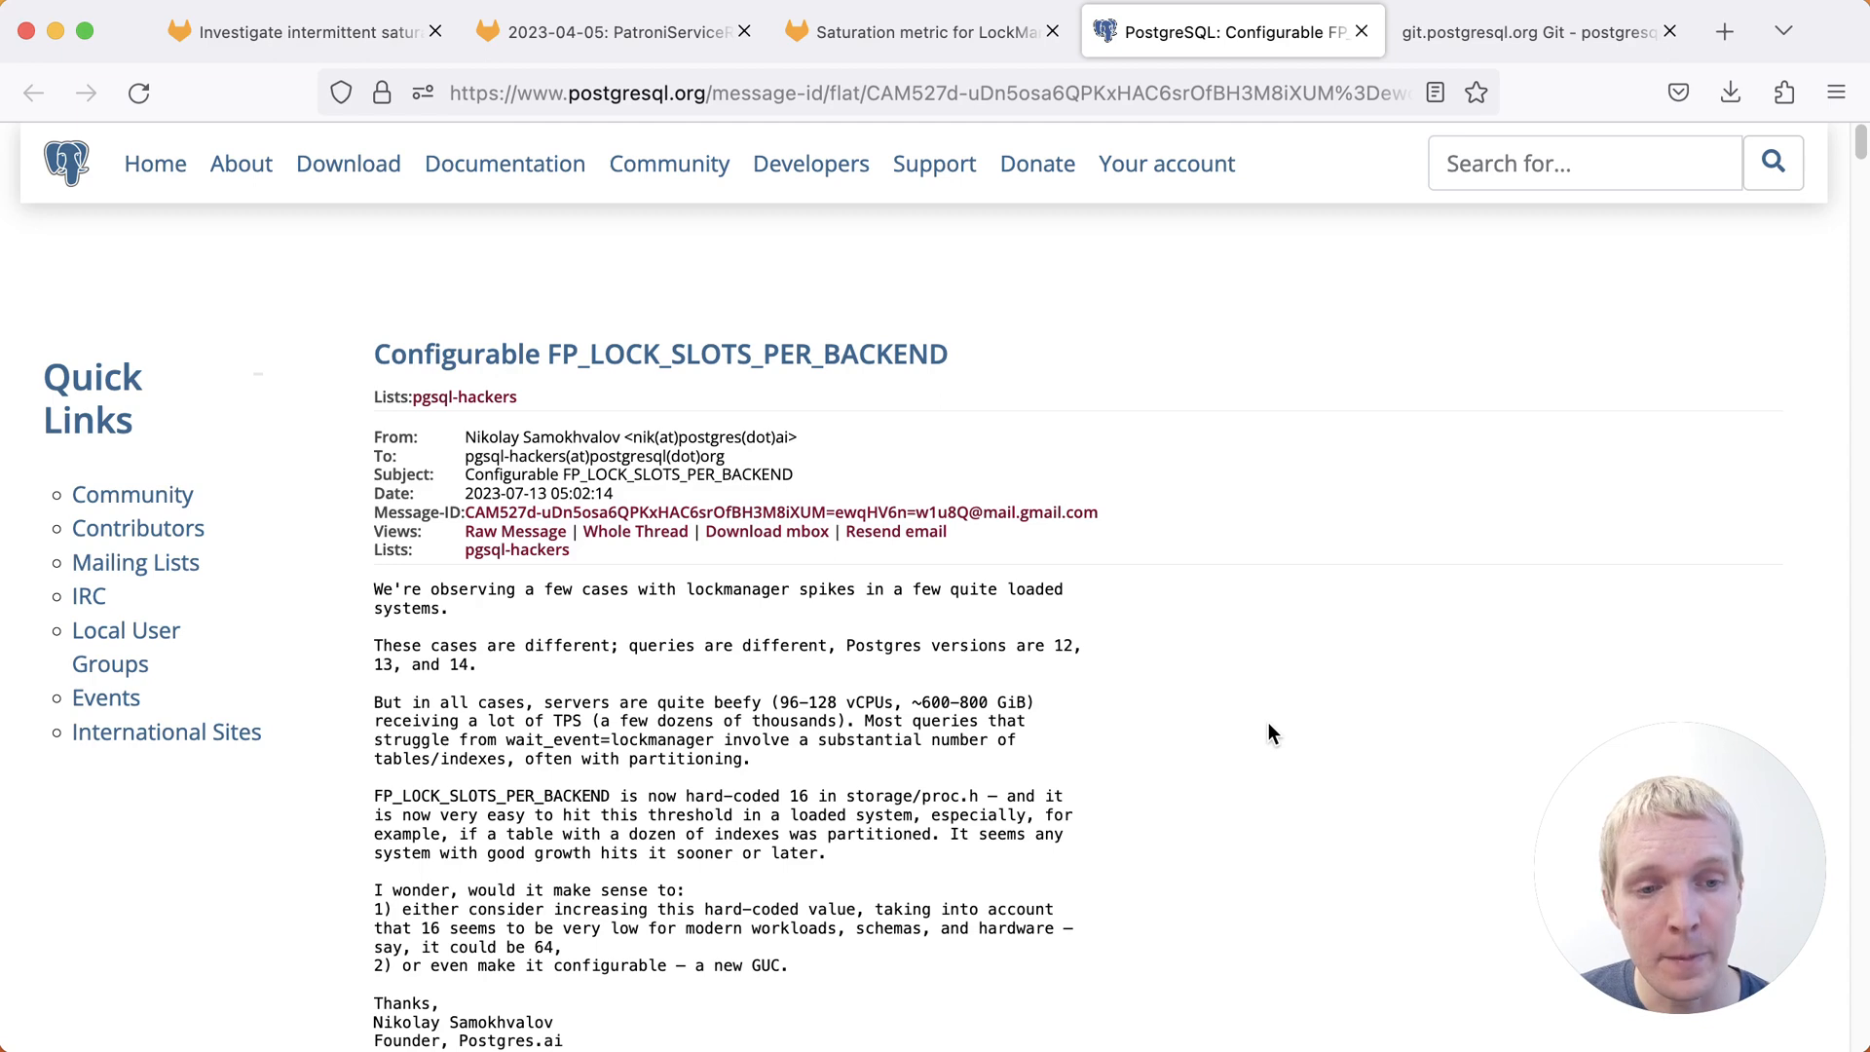
pyautogui.scroll(-3)
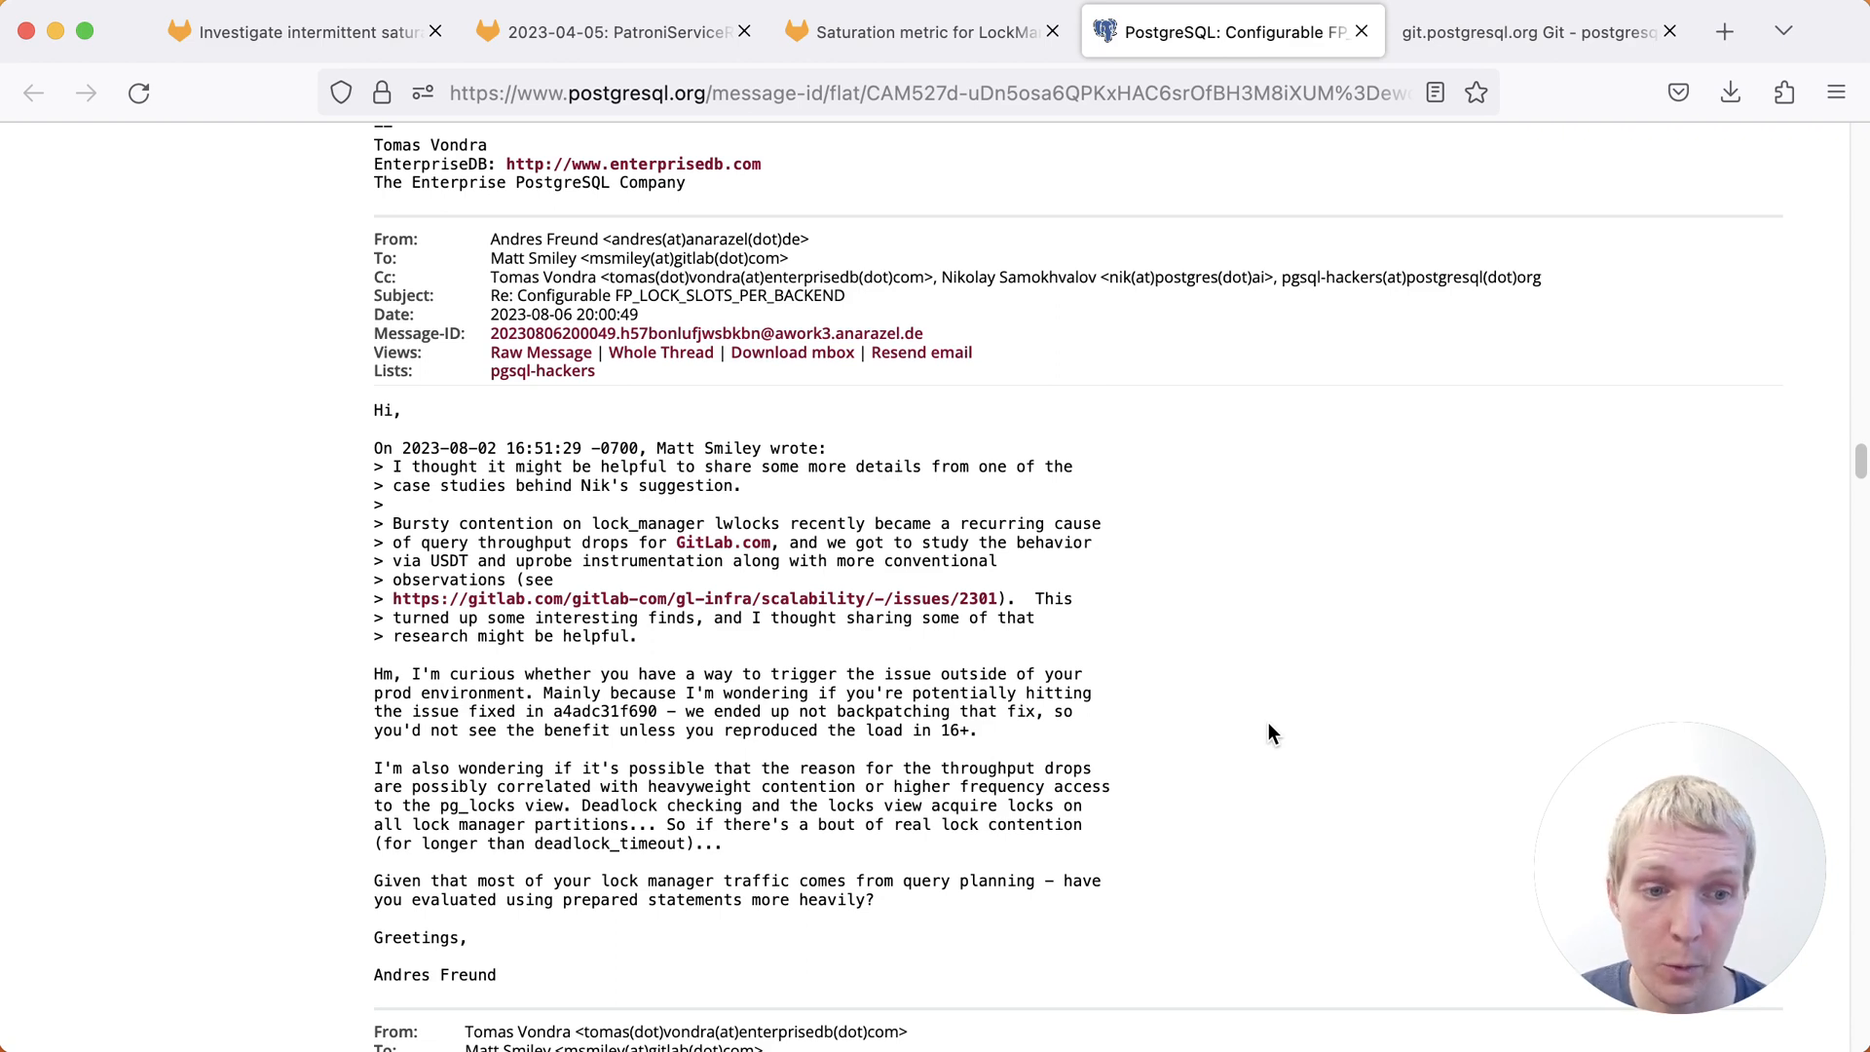
pyautogui.click(1539, 31)
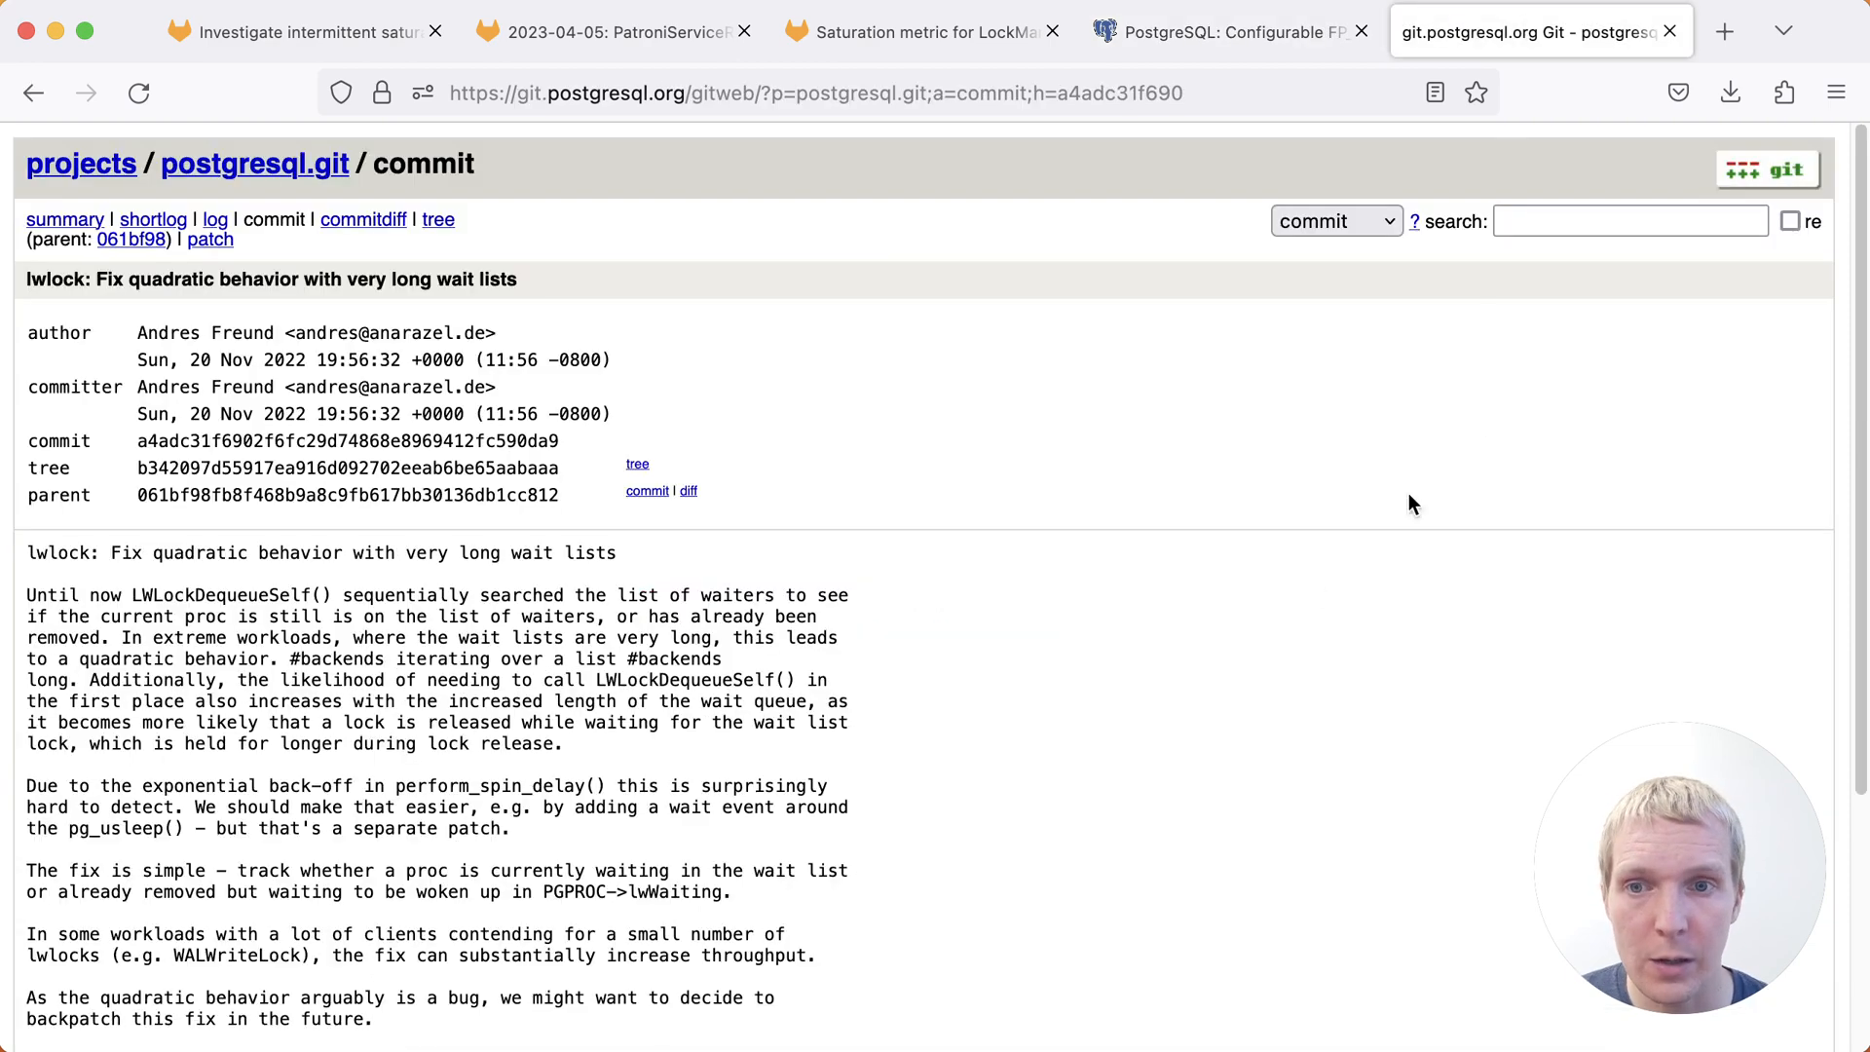
pyautogui.moveTo(1310, 590)
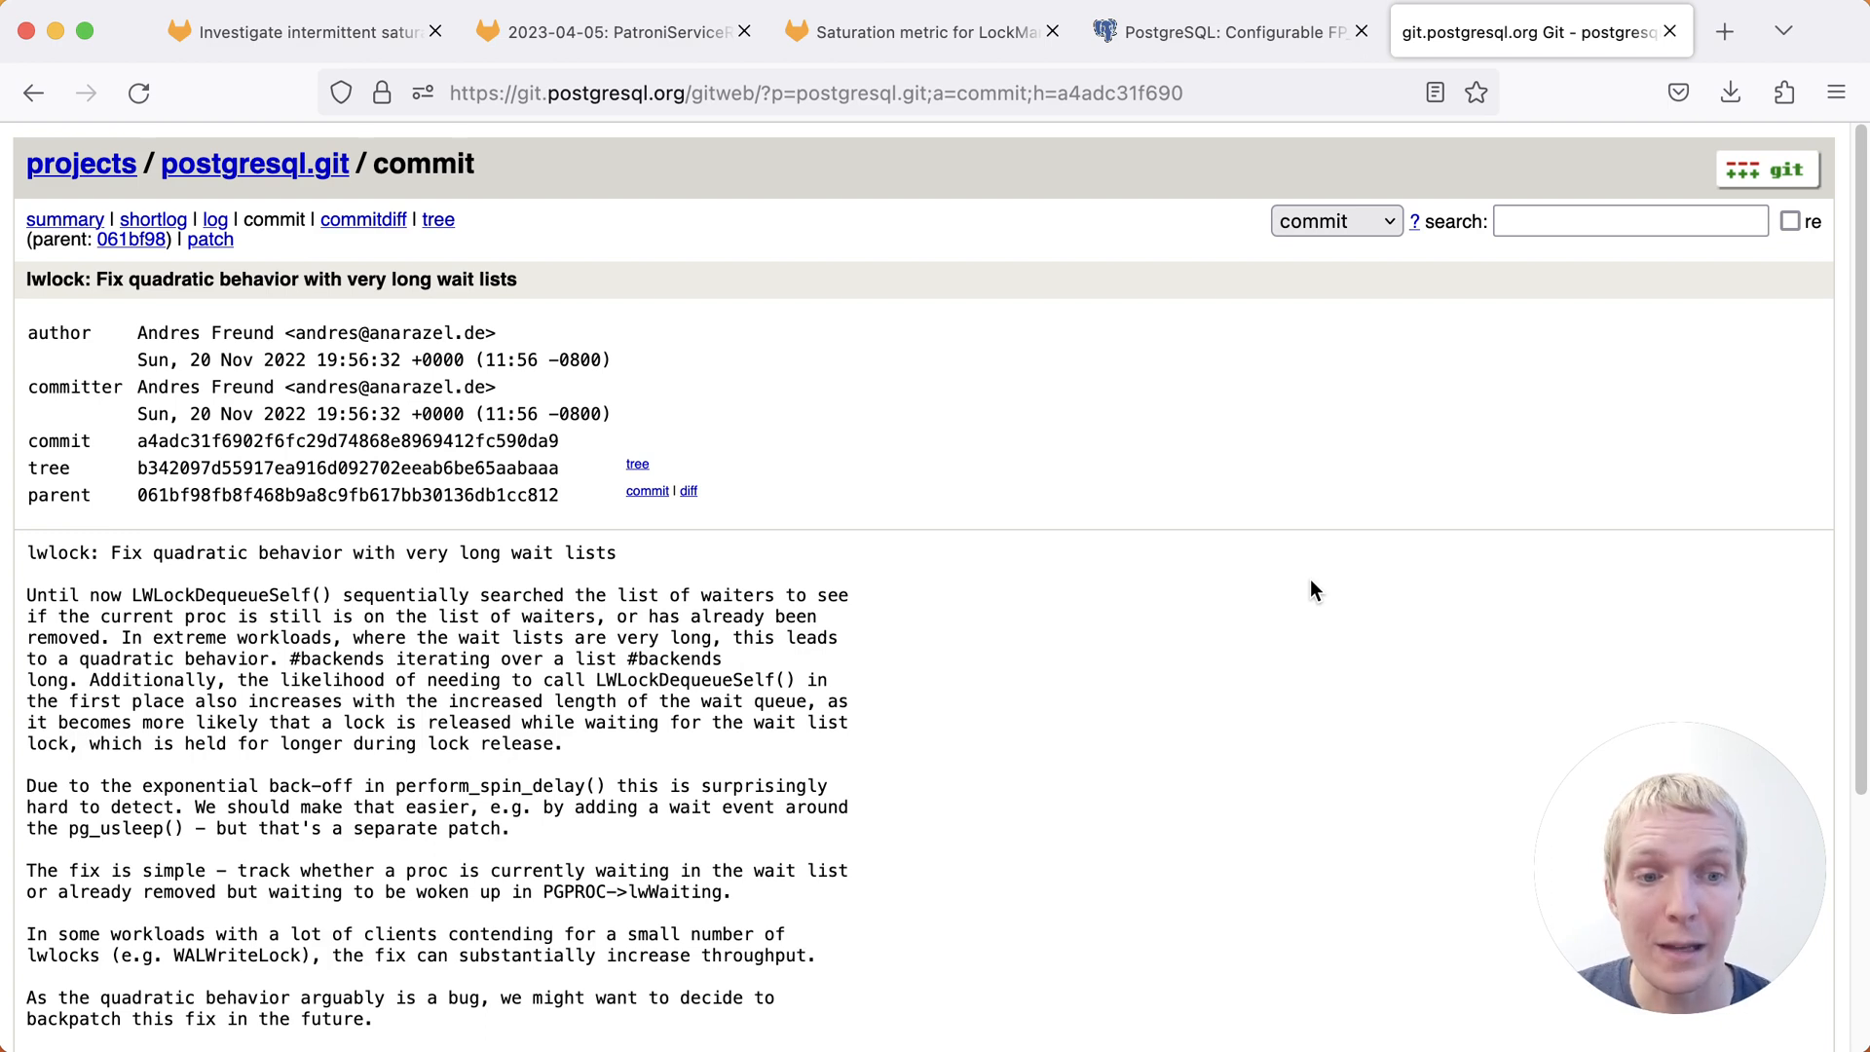
pyautogui.click(1229, 31)
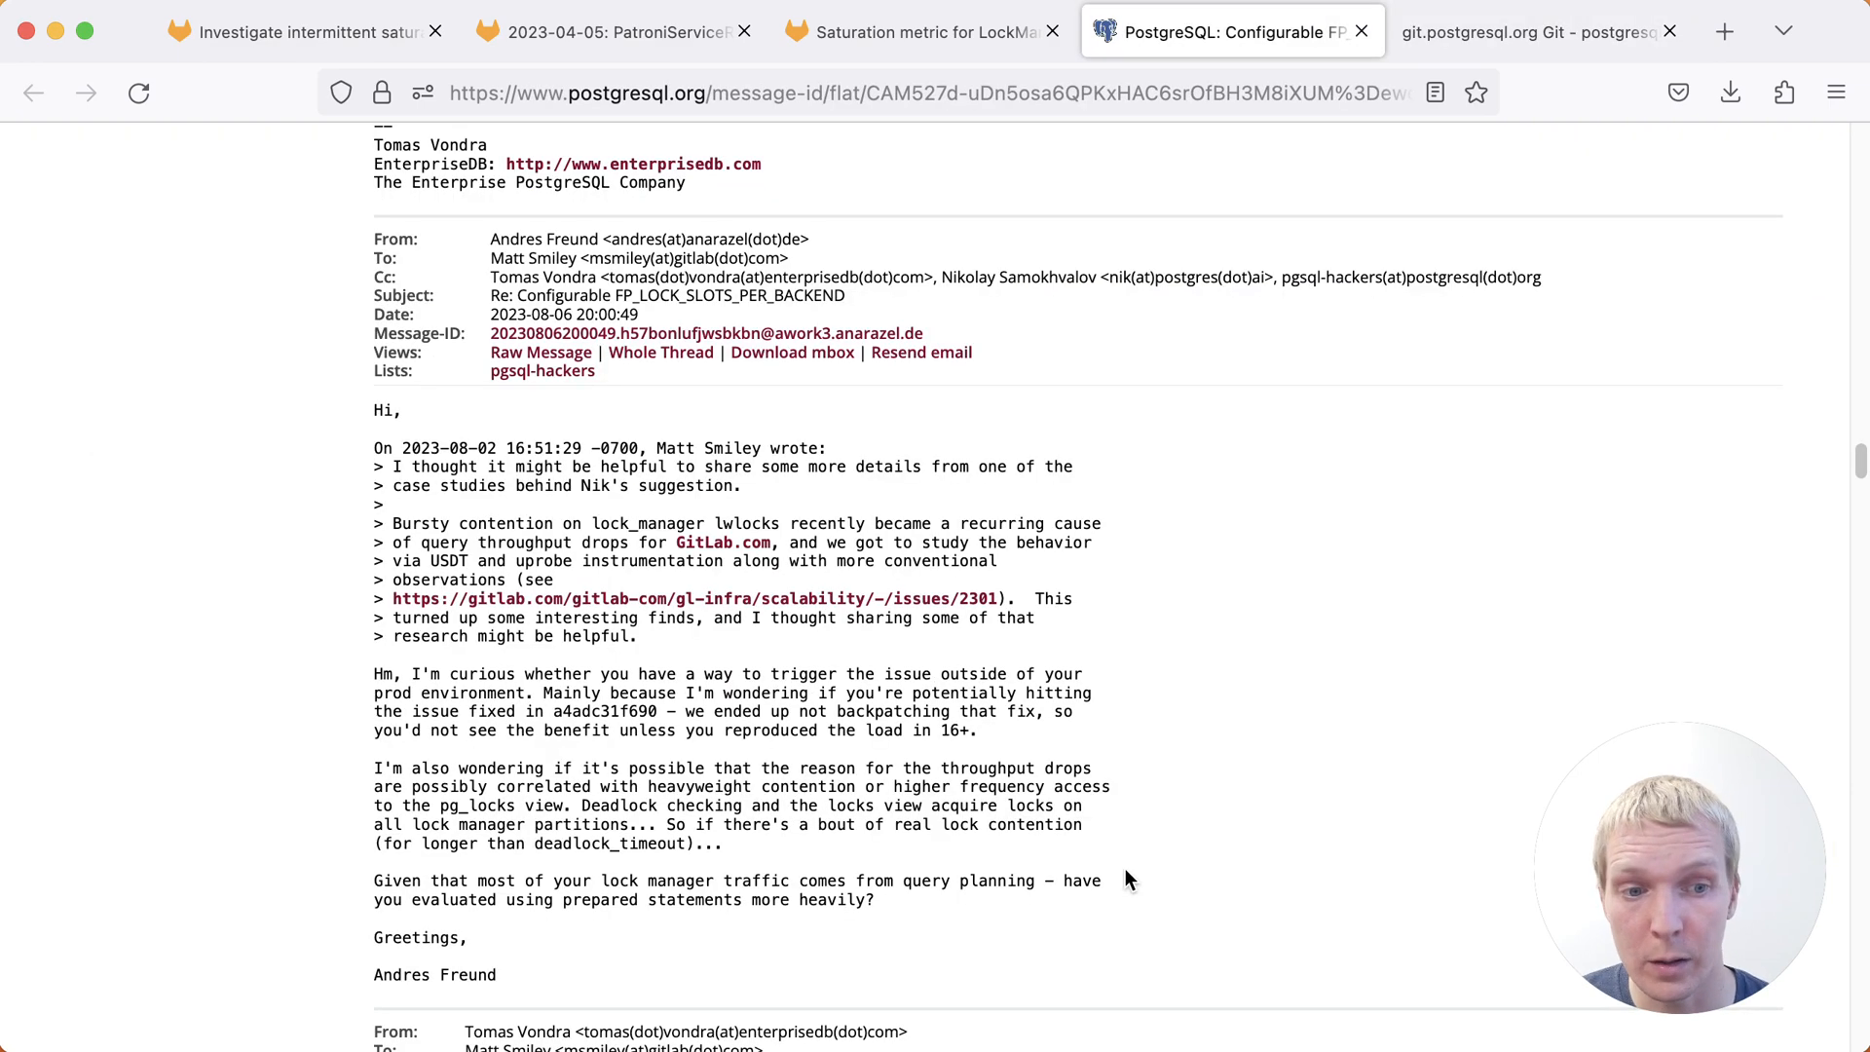